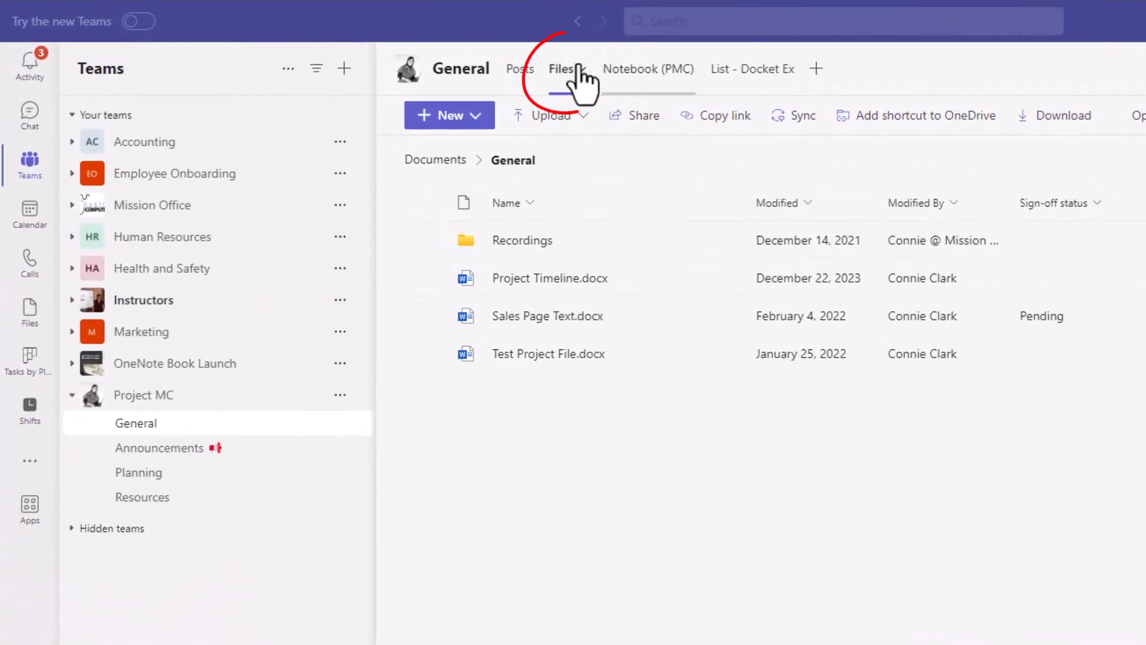
# Select Project Timeline.docx in the General channel's files and view its open options.
pyautogui.click(561, 69)
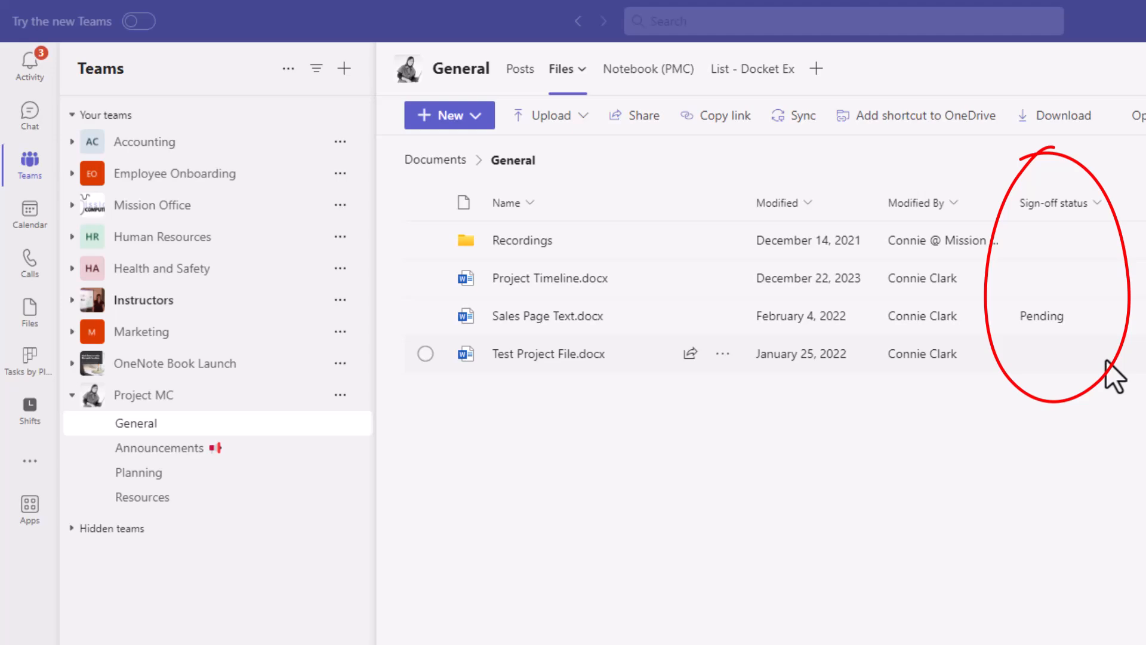
pyautogui.moveTo(1116, 378)
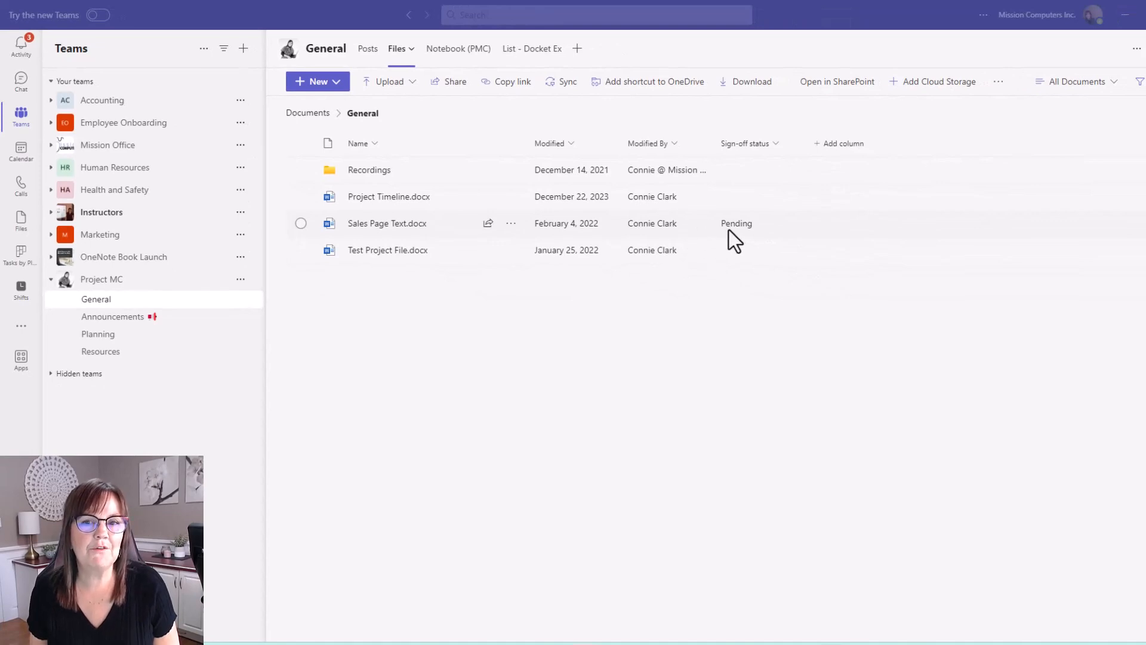
pyautogui.moveTo(691, 208)
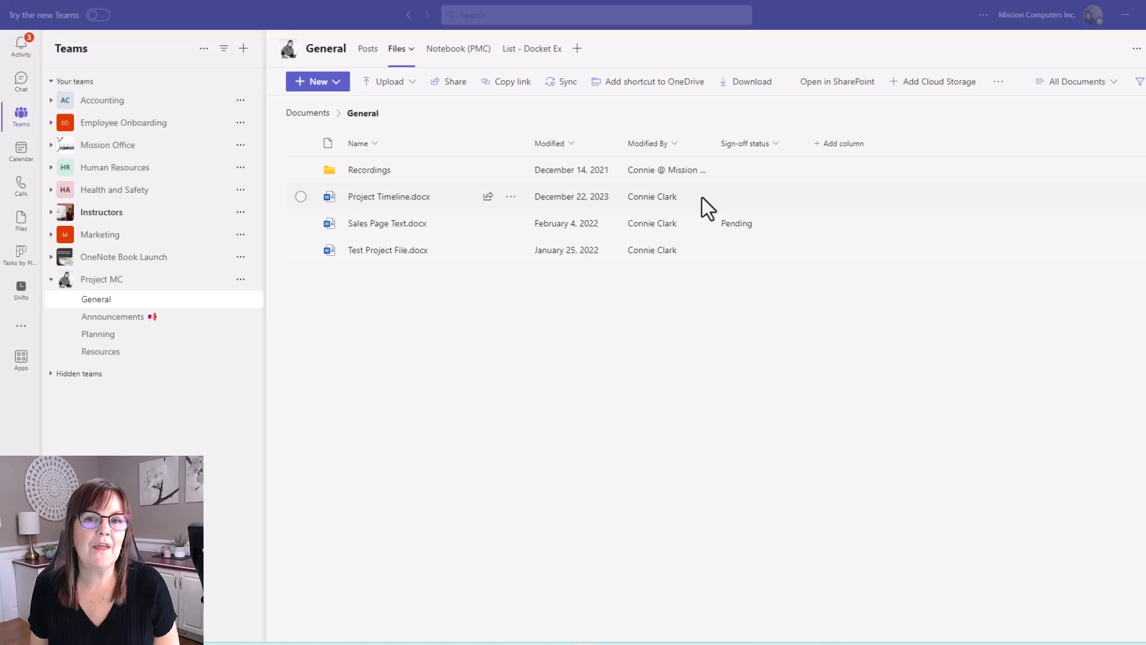
pyautogui.moveTo(774, 237)
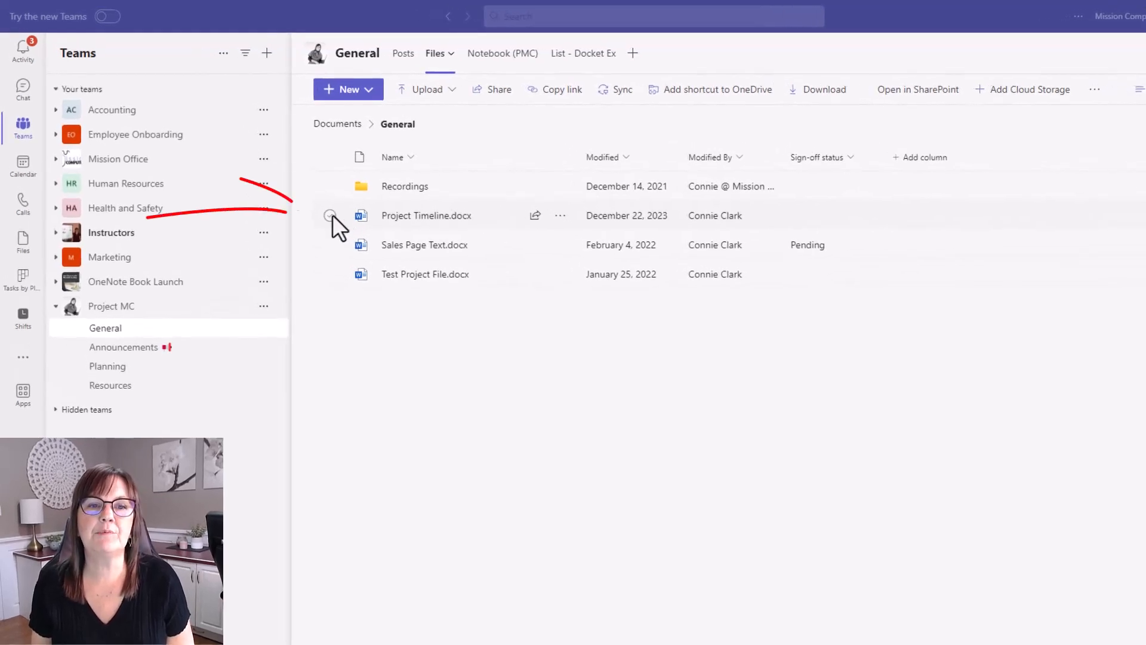
pyautogui.click(330, 215)
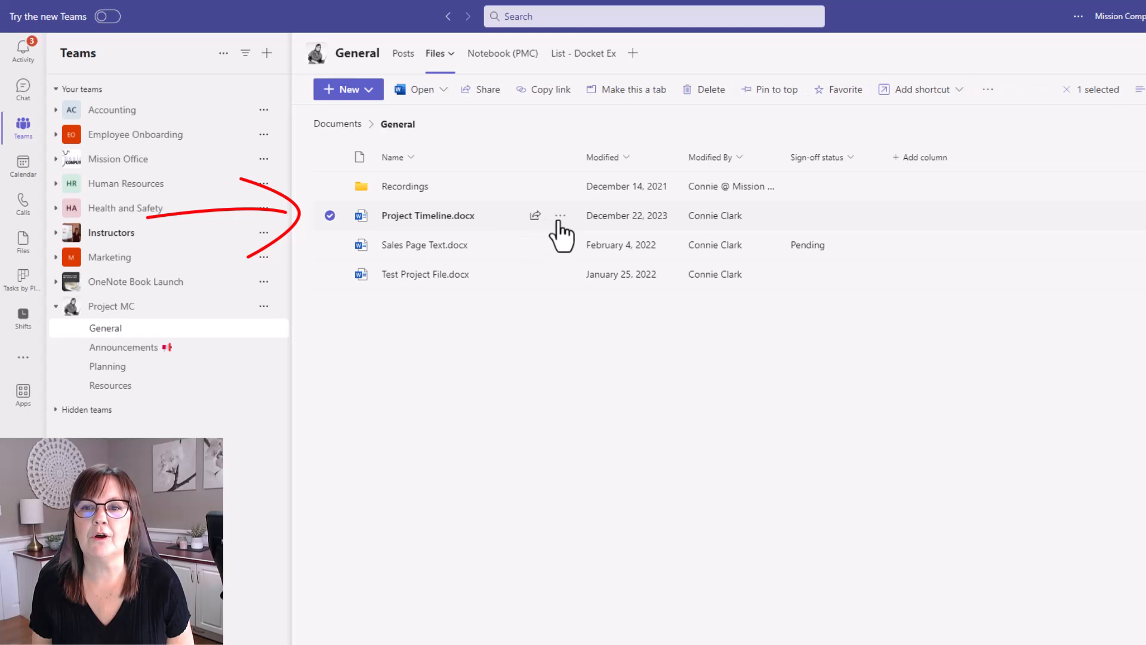
pyautogui.moveTo(622, 234)
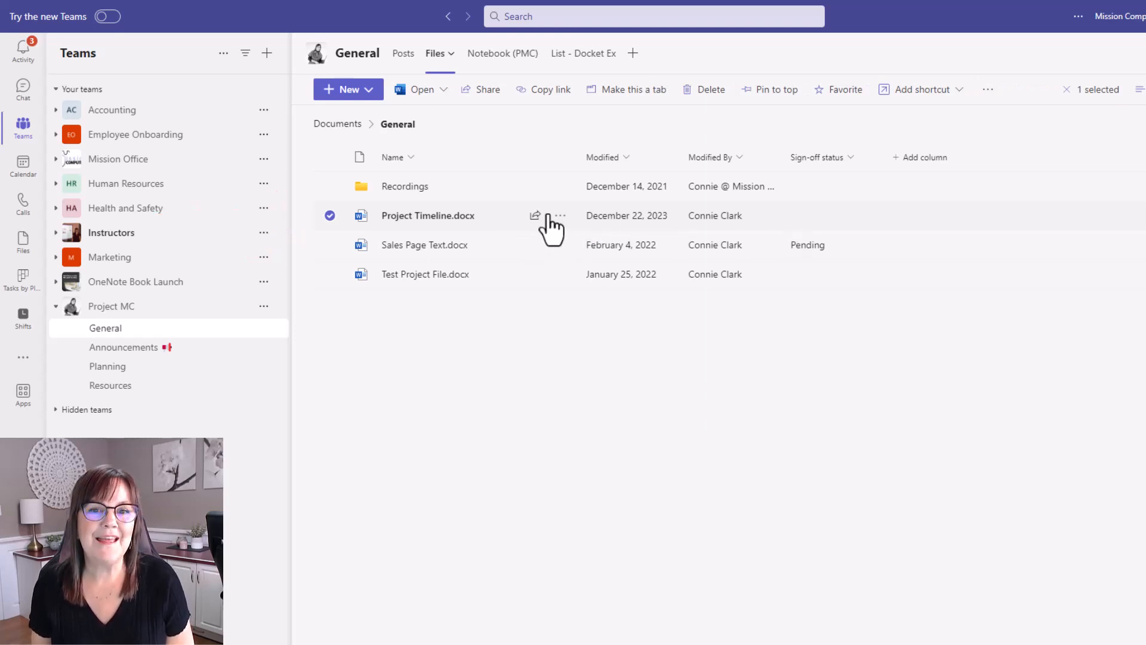
pyautogui.moveTo(560, 215)
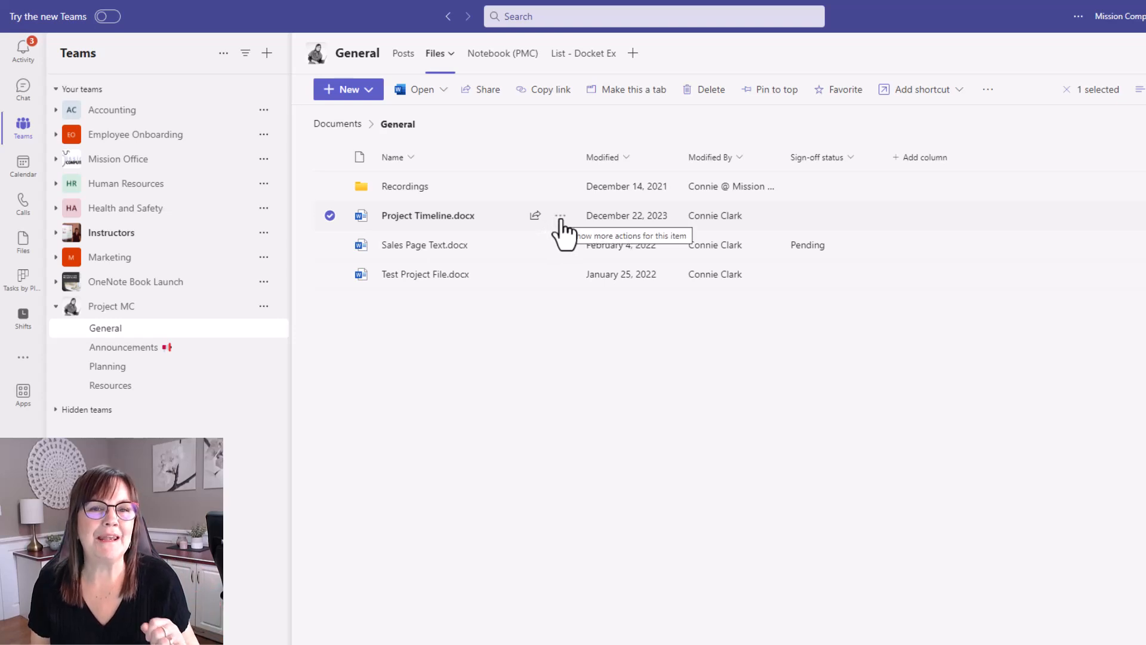
pyautogui.click(559, 215)
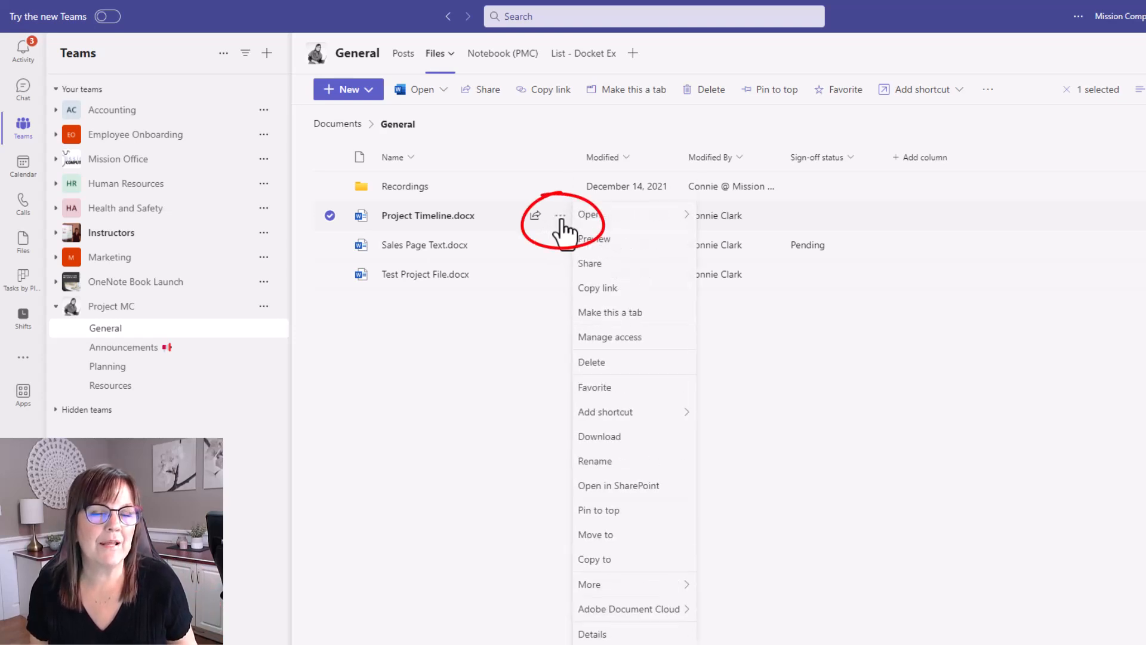
pyautogui.click(588, 214)
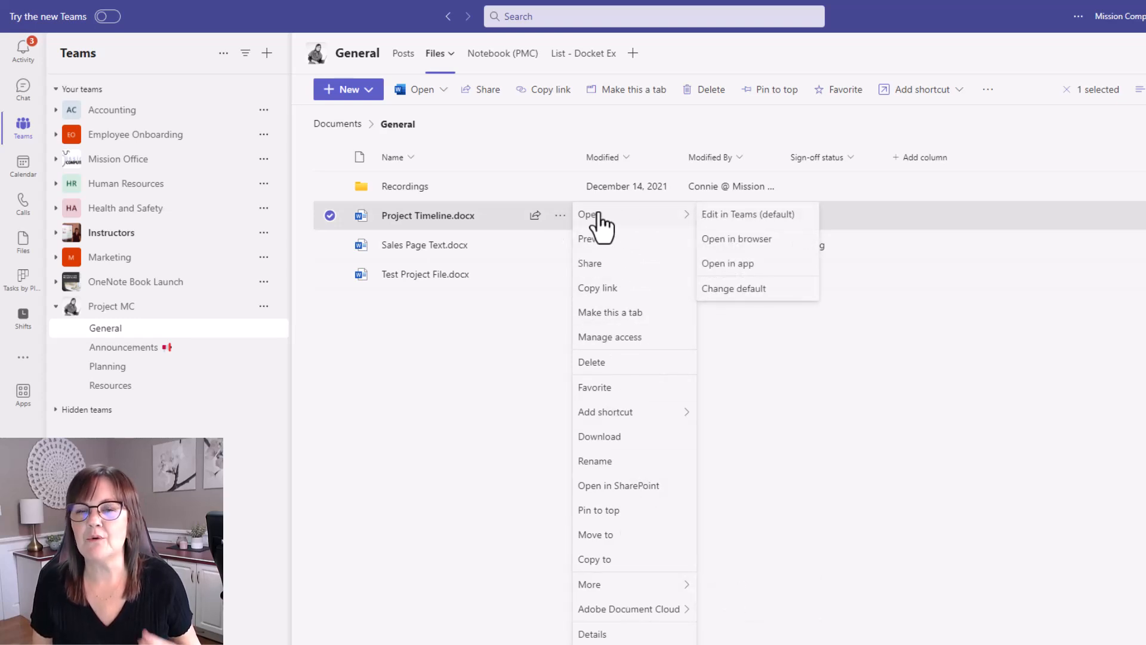
pyautogui.moveTo(565, 225)
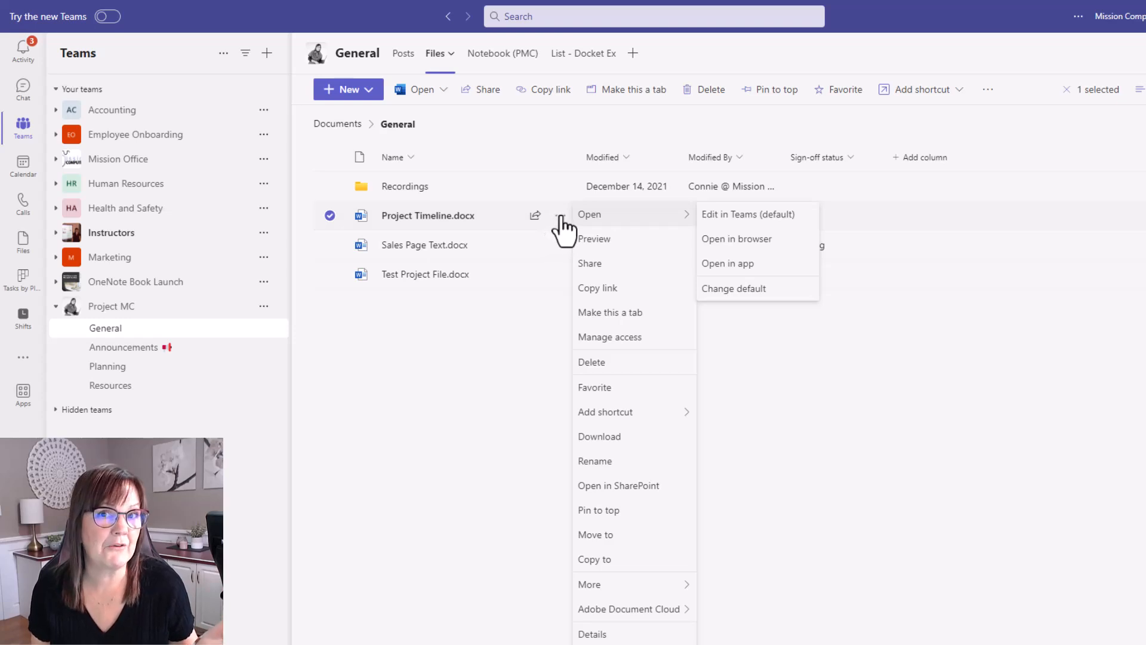
pyautogui.moveTo(906, 315)
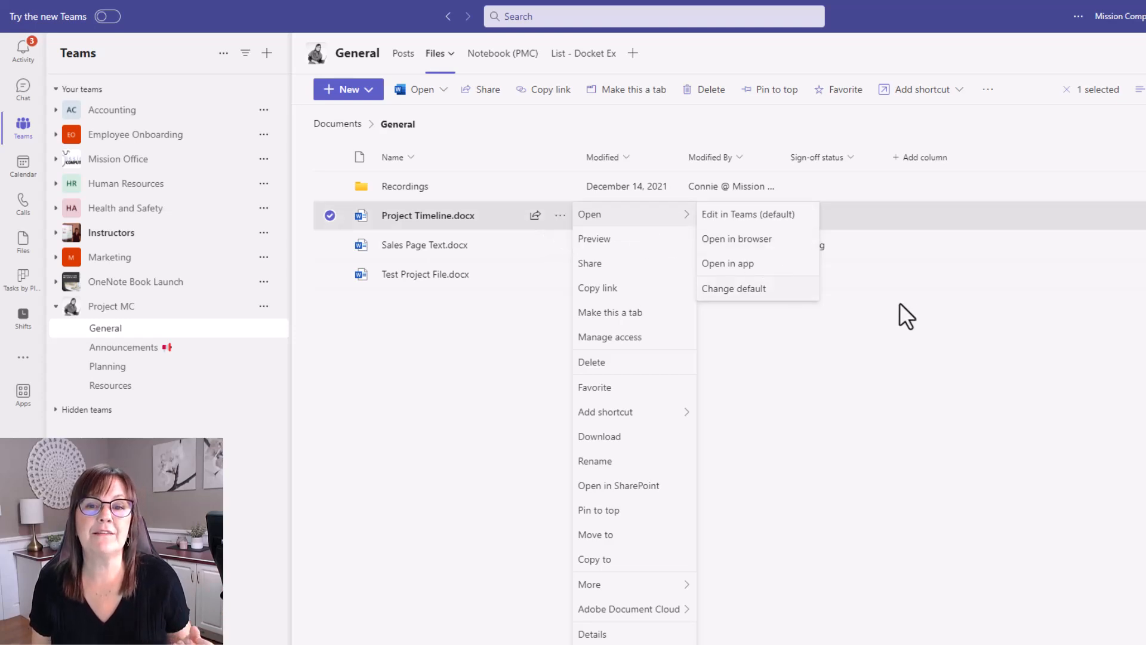
pyautogui.moveTo(525, 226)
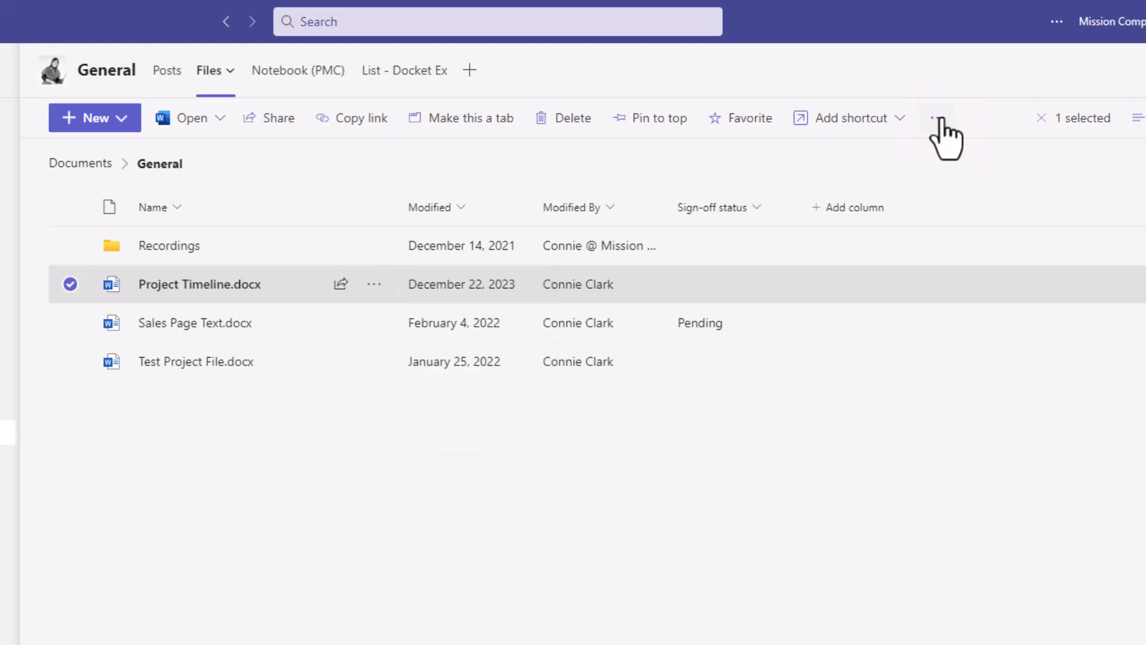
# Open the General channel's document library in SharePoint via Open in SharePoint.
pyautogui.click(936, 118)
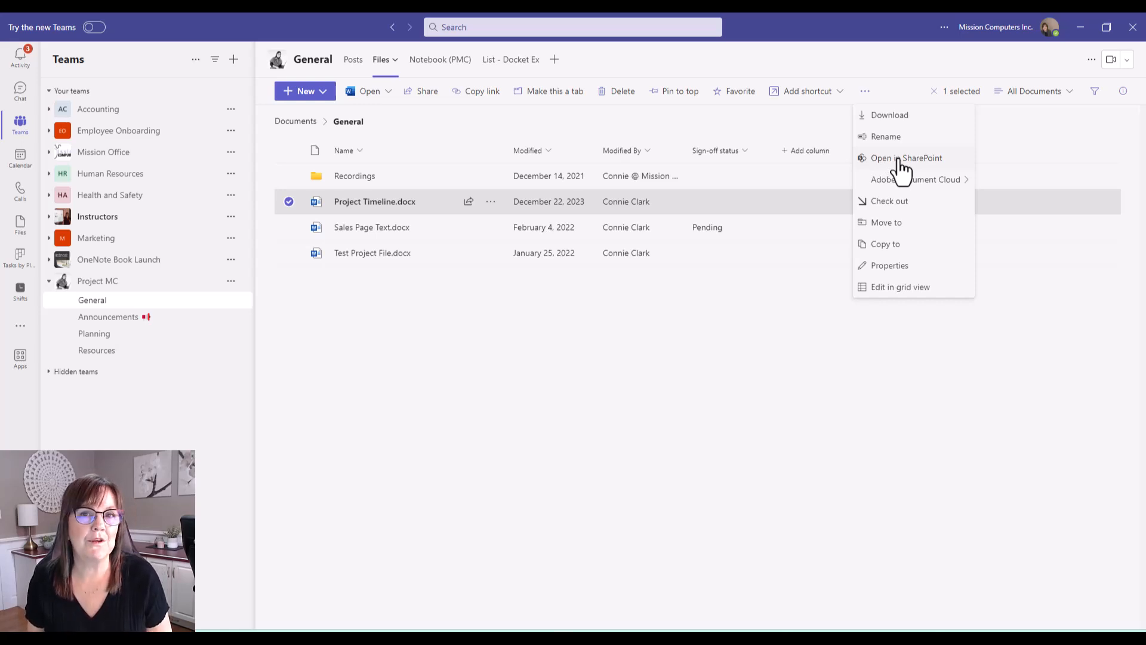
pyautogui.click(906, 157)
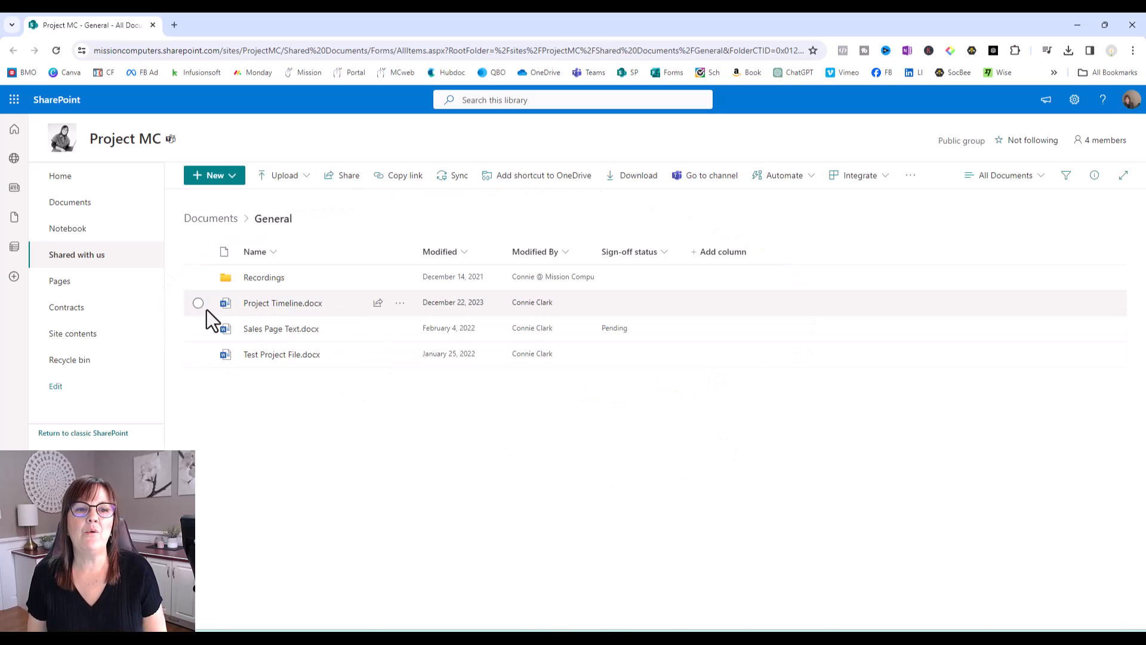
# Start a Request sign-off flow for Project Timeline.docx from its Automate menu.
pyautogui.click(198, 302)
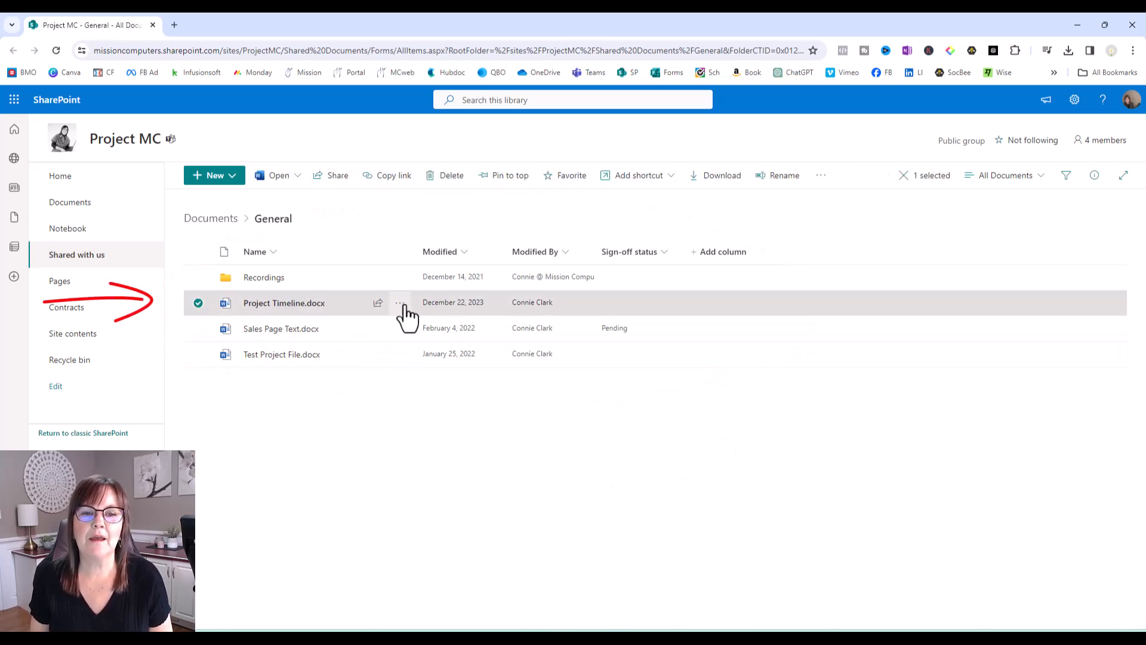
pyautogui.click(399, 302)
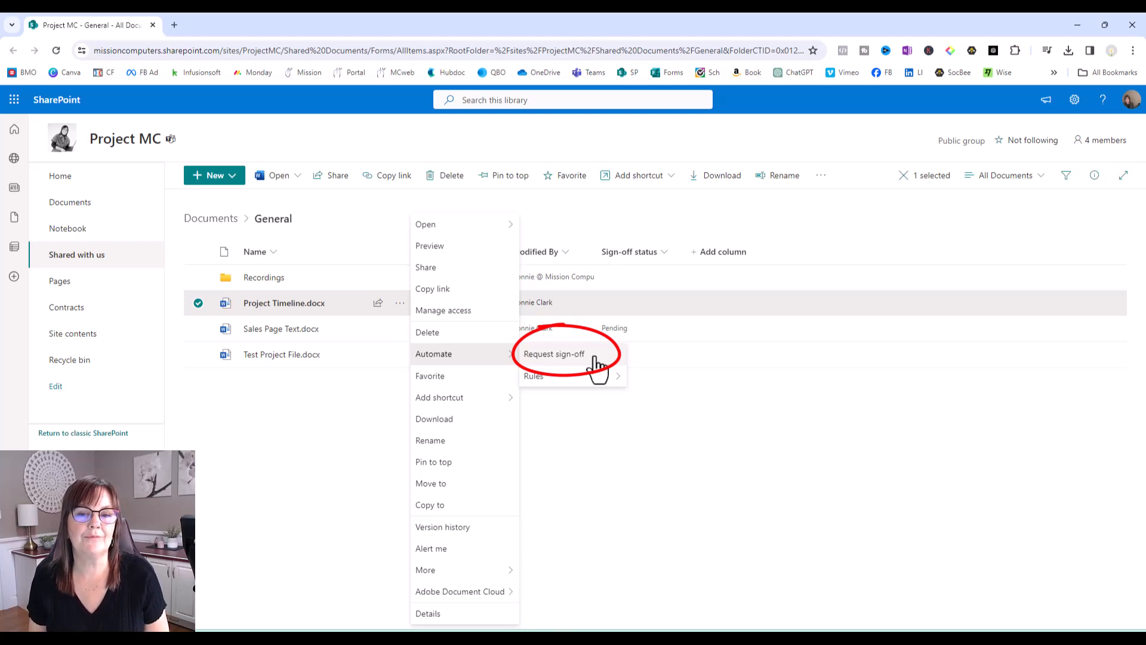
pyautogui.click(552, 353)
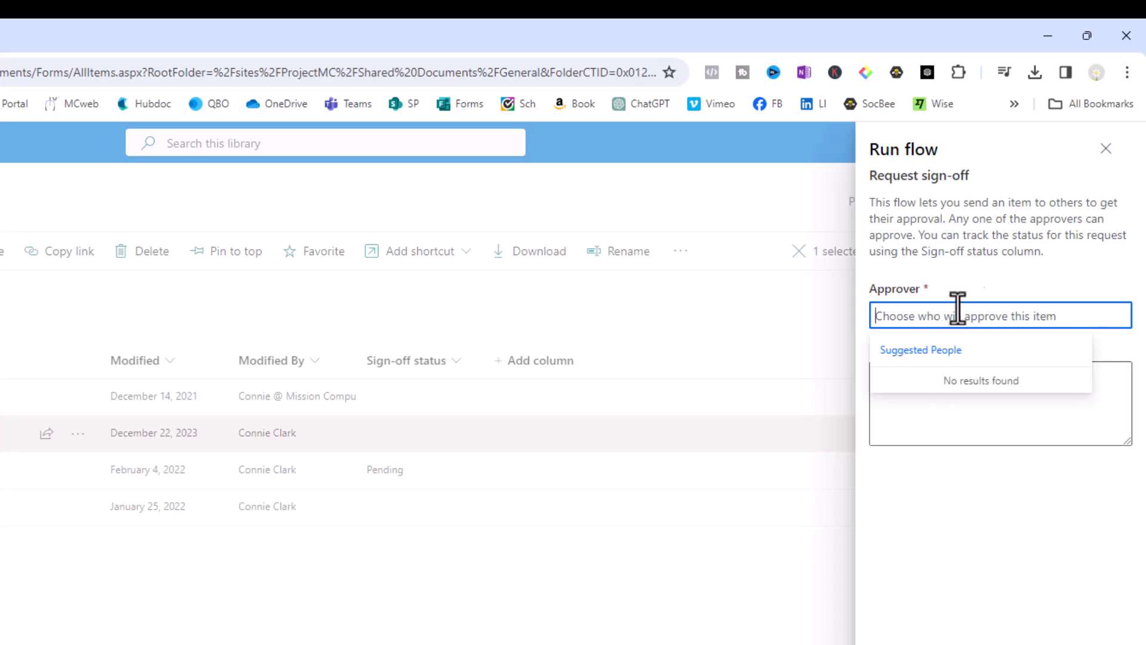
pyautogui.moveTo(1011, 293)
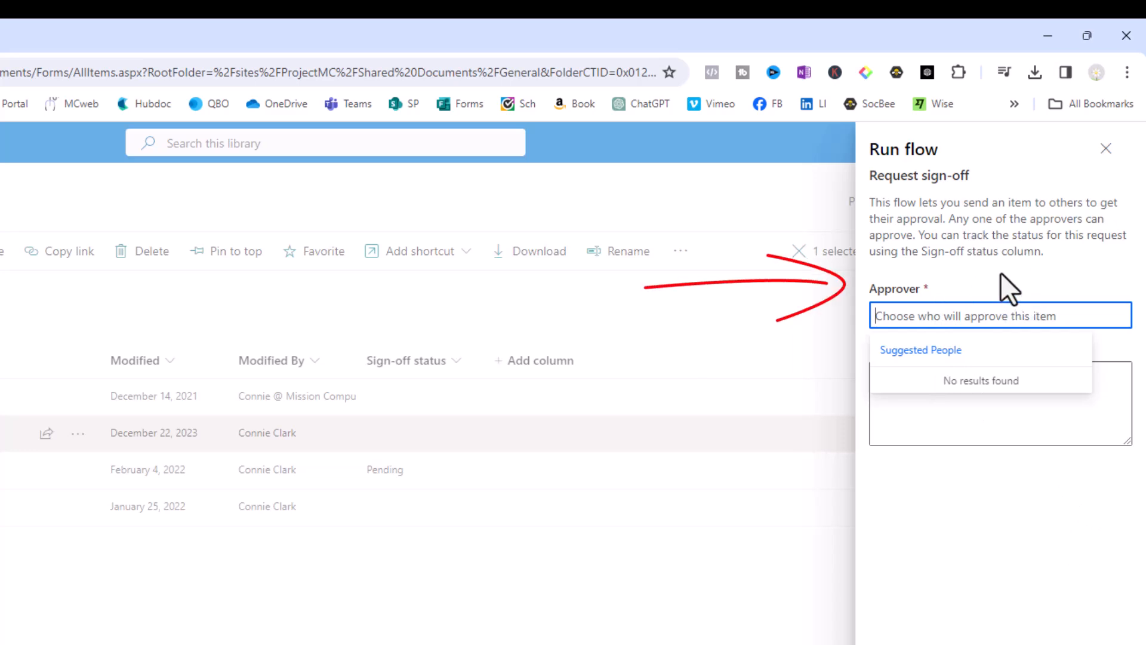
pyautogui.moveTo(965, 375)
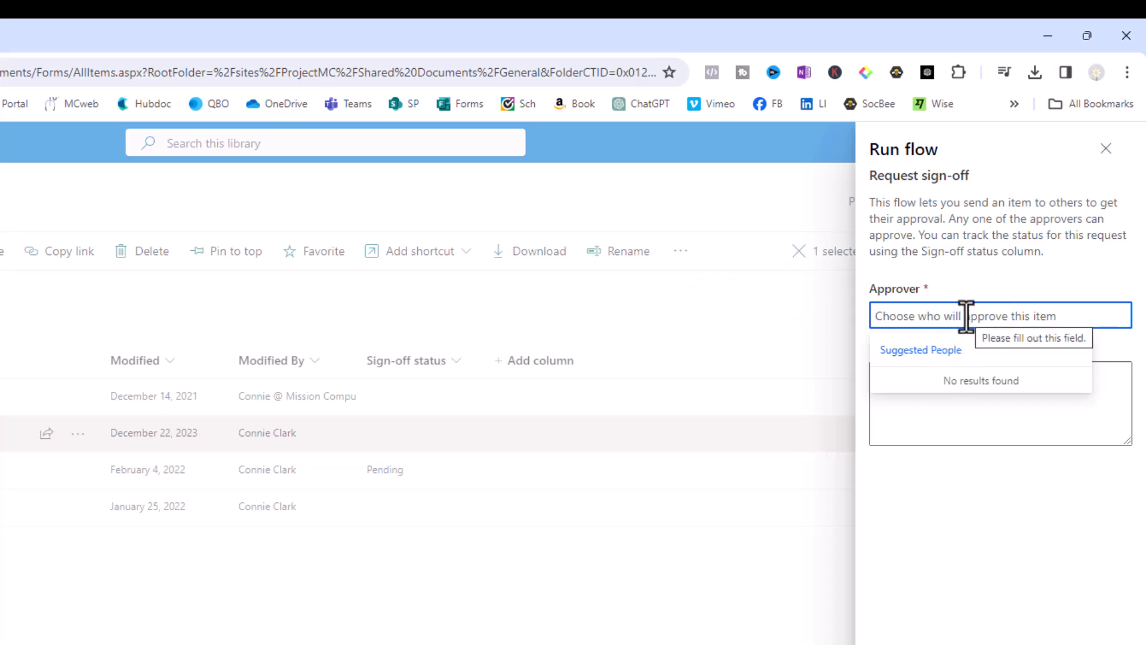
pyautogui.moveTo(1026, 289)
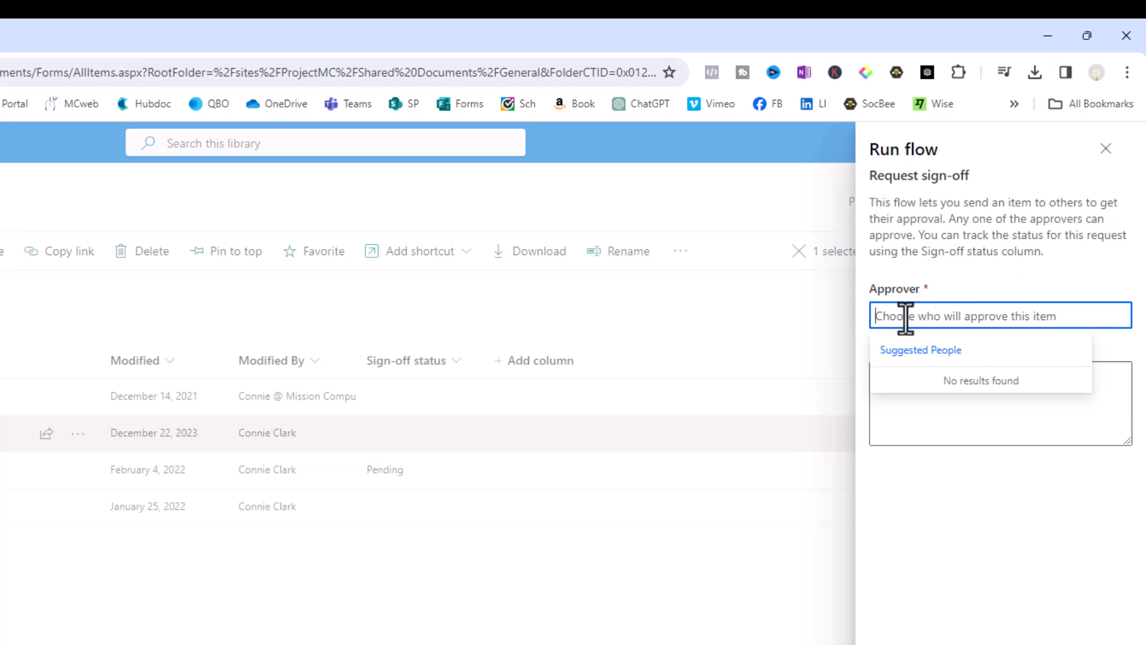
pyautogui.write('con')
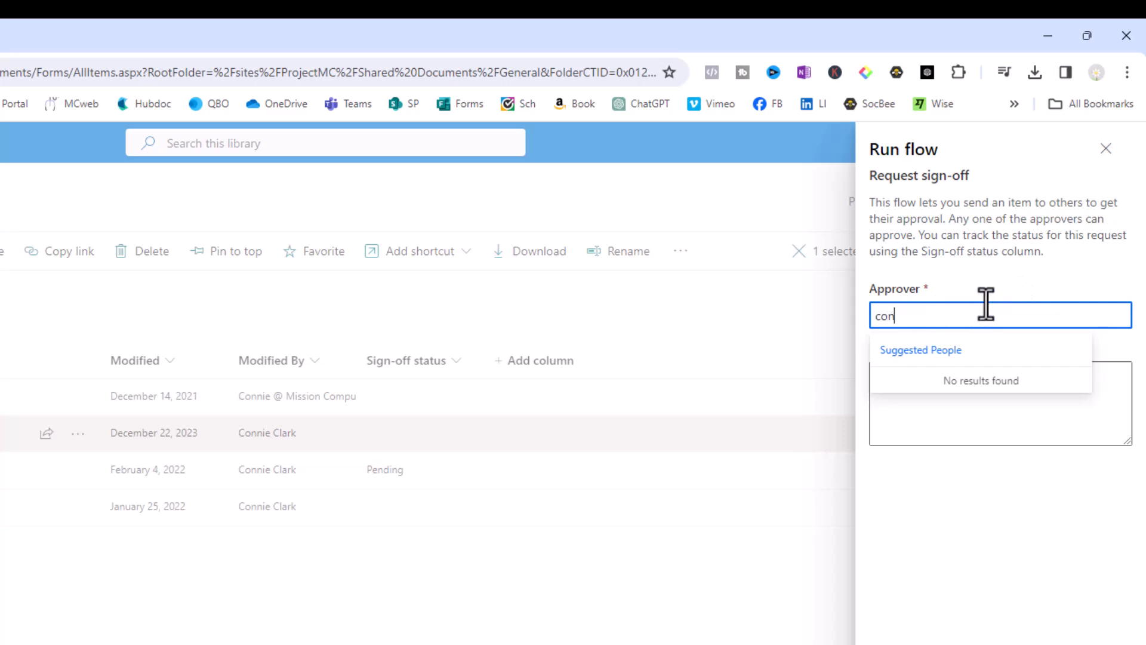
pyautogui.click(932, 313)
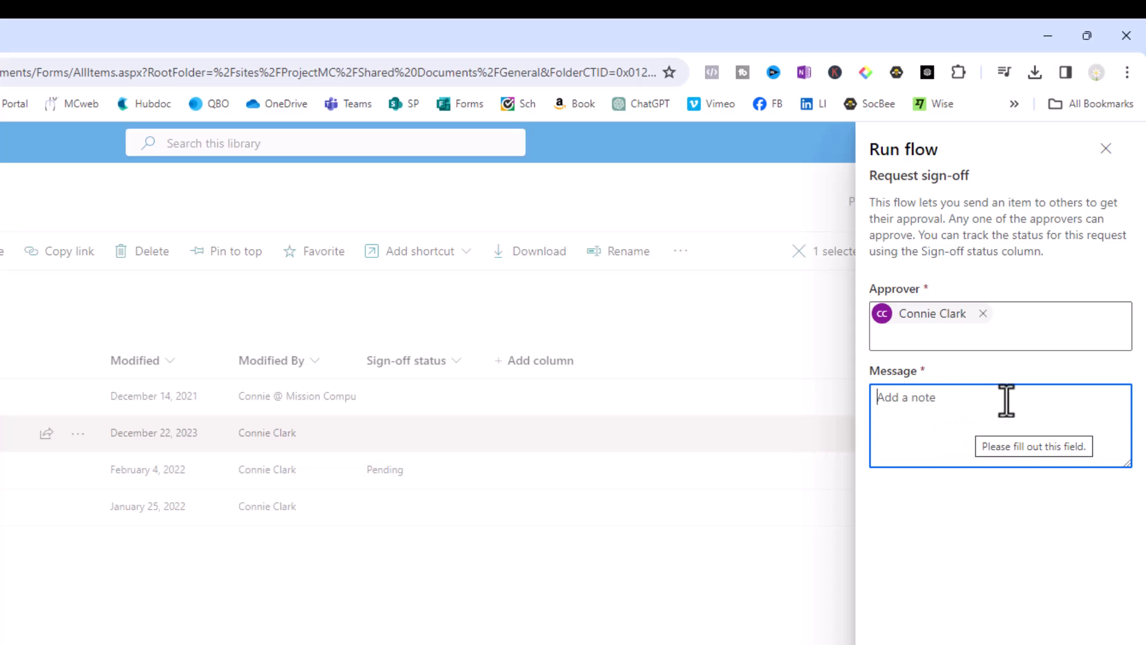
pyautogui.write('Please approve the timeline provided here for 2024.')
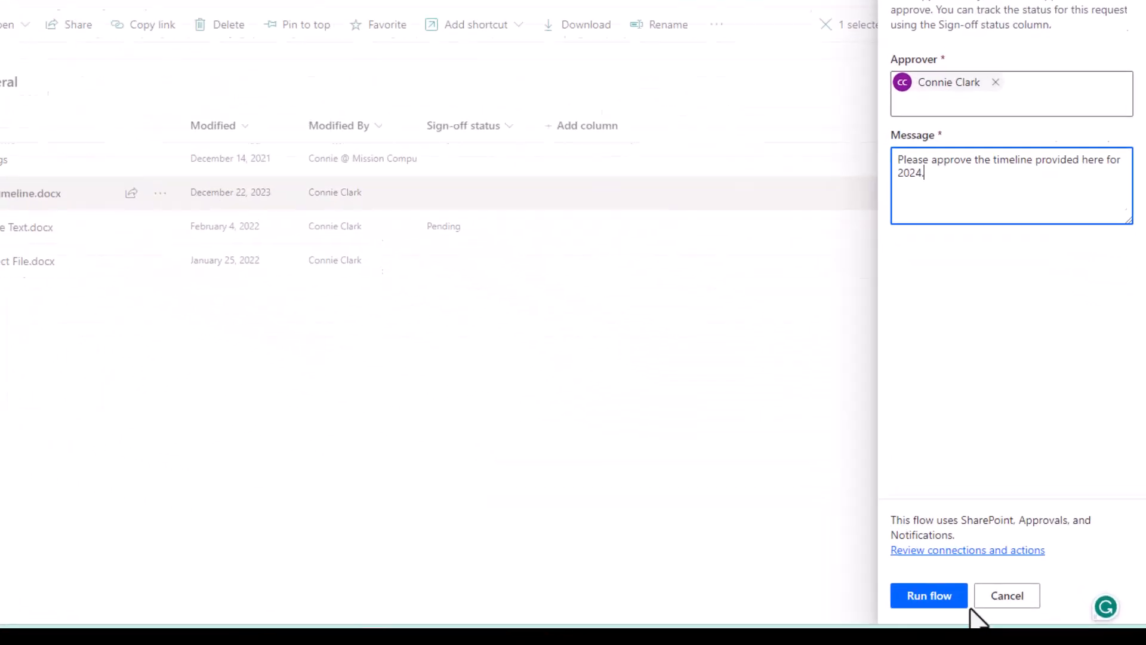
pyautogui.click(929, 594)
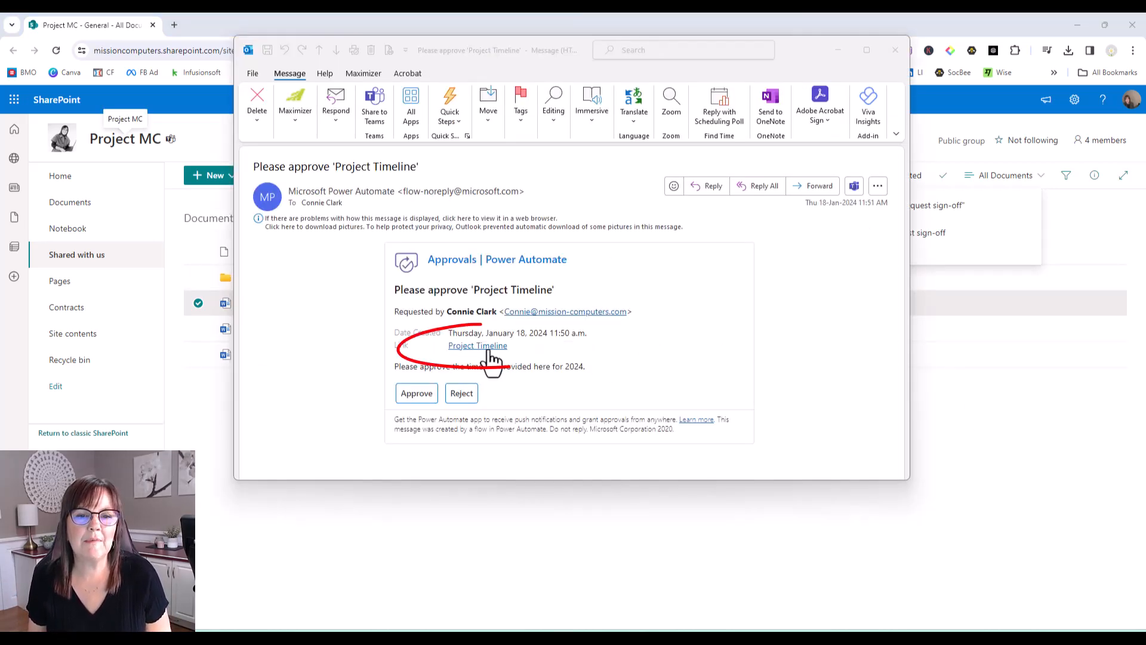
pyautogui.moveTo(478, 345)
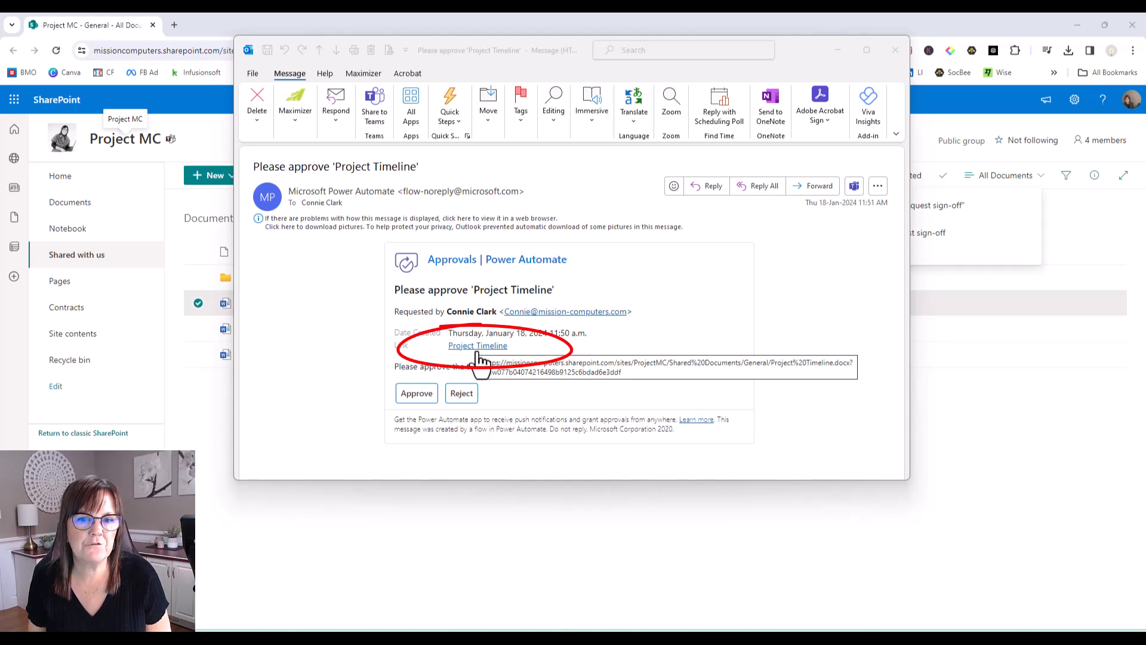
pyautogui.moveTo(642, 363)
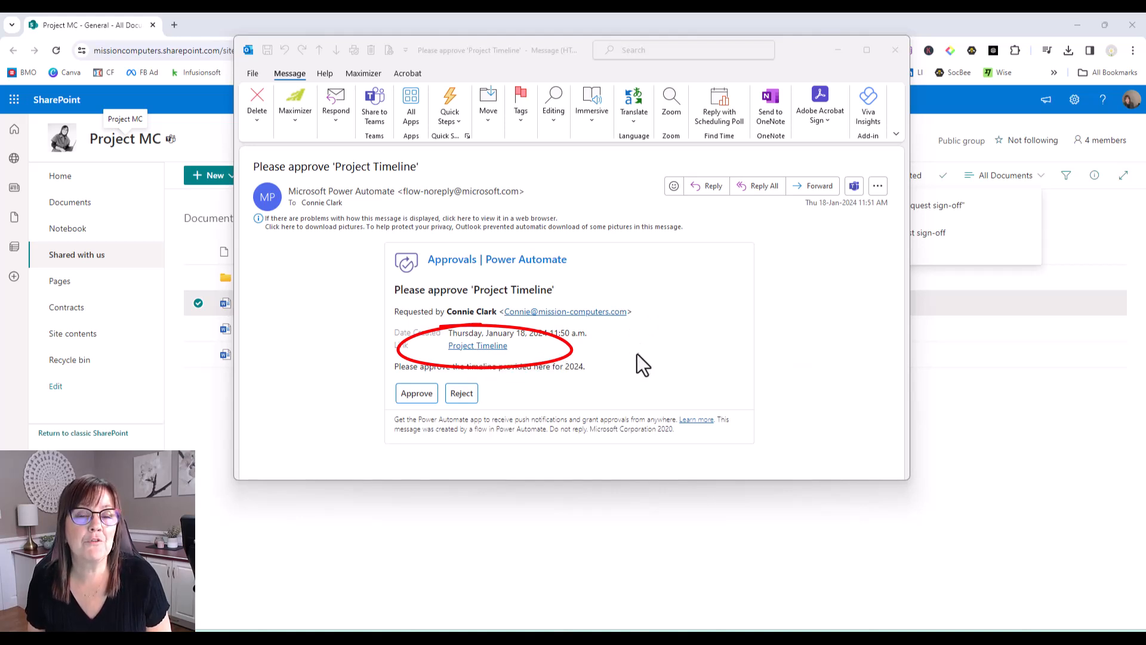
pyautogui.moveTo(633, 361)
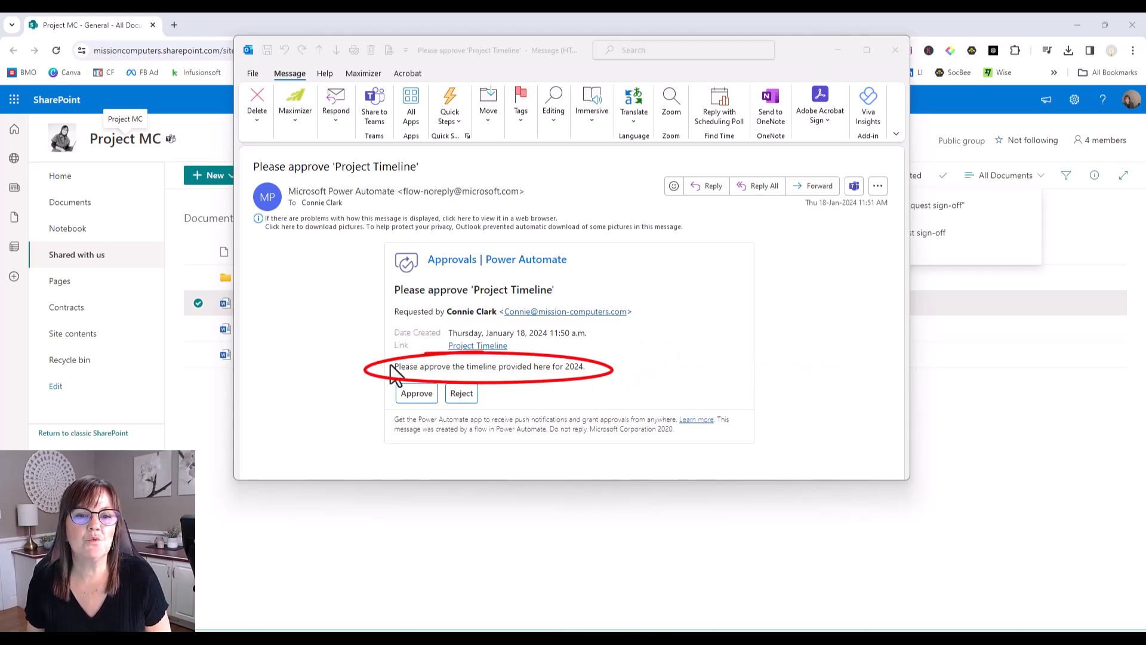
# Review the 'Please approve Project Timeline' email's document link and request message.
pyautogui.moveTo(395, 366); pyautogui.dragTo(585, 366)
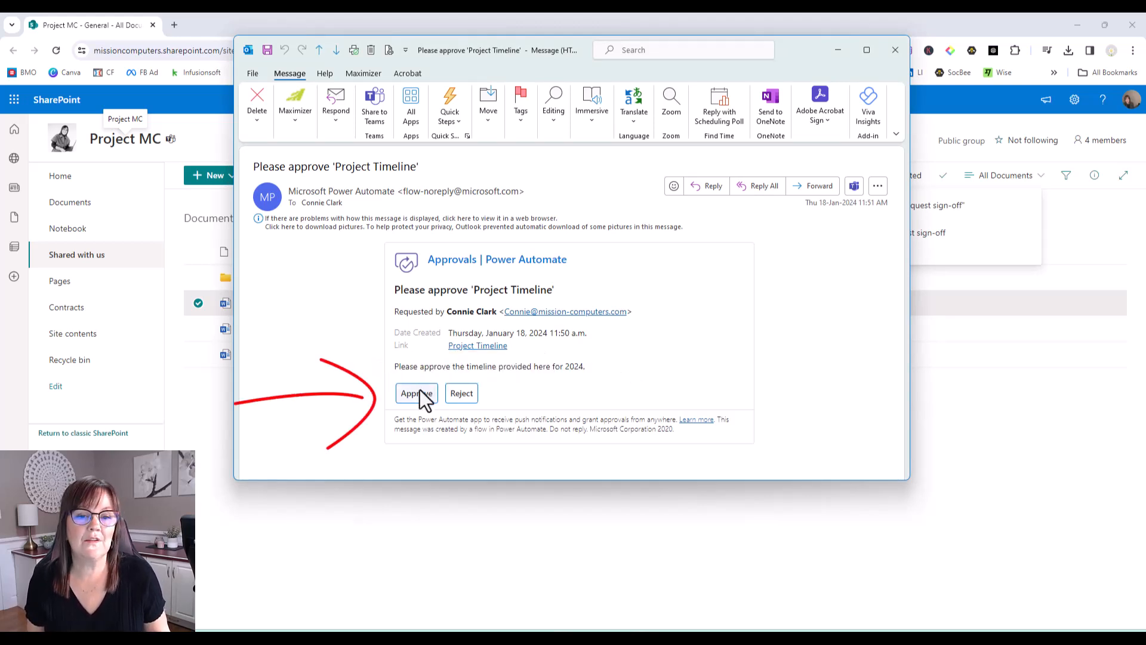
pyautogui.moveTo(461, 398)
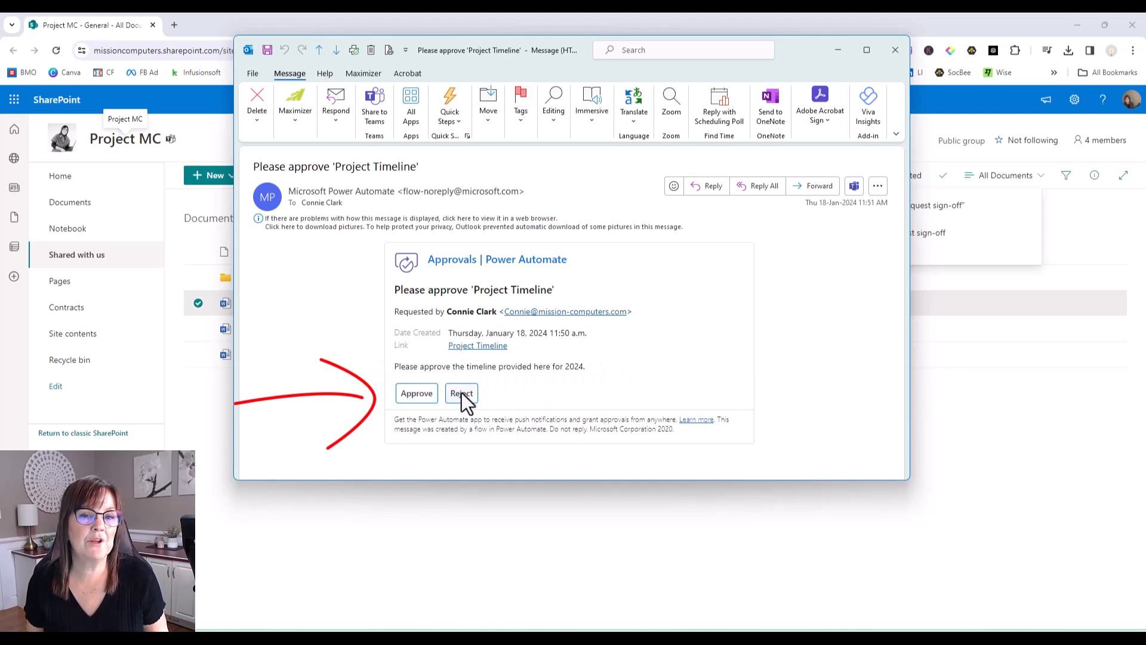
pyautogui.moveTo(461, 393)
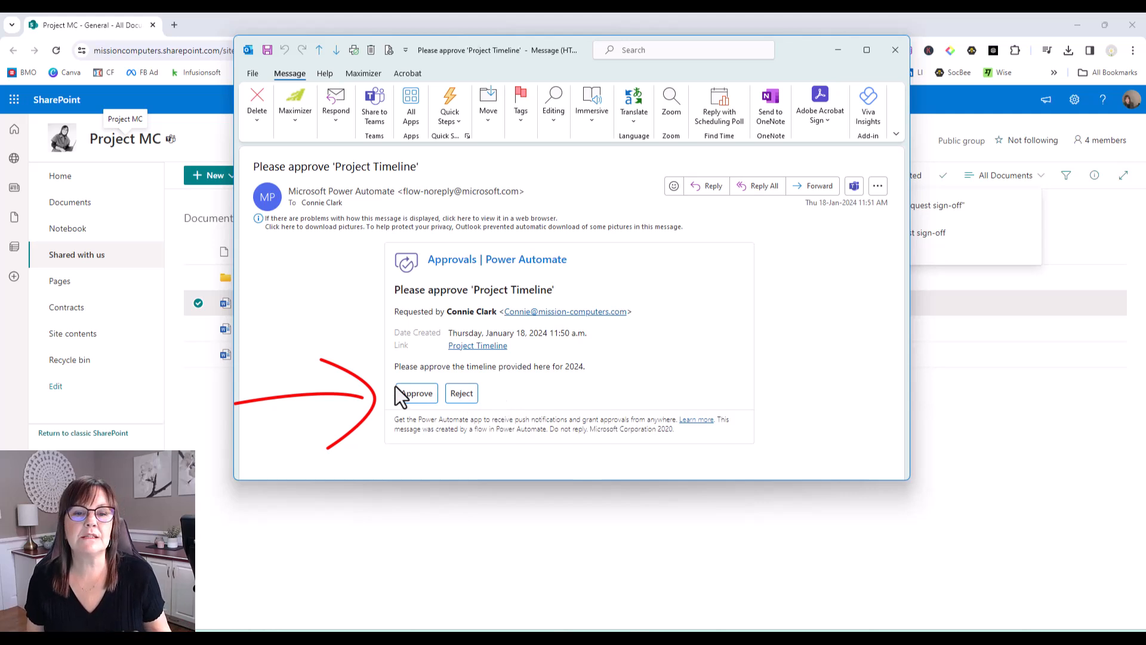
pyautogui.moveTo(461, 393)
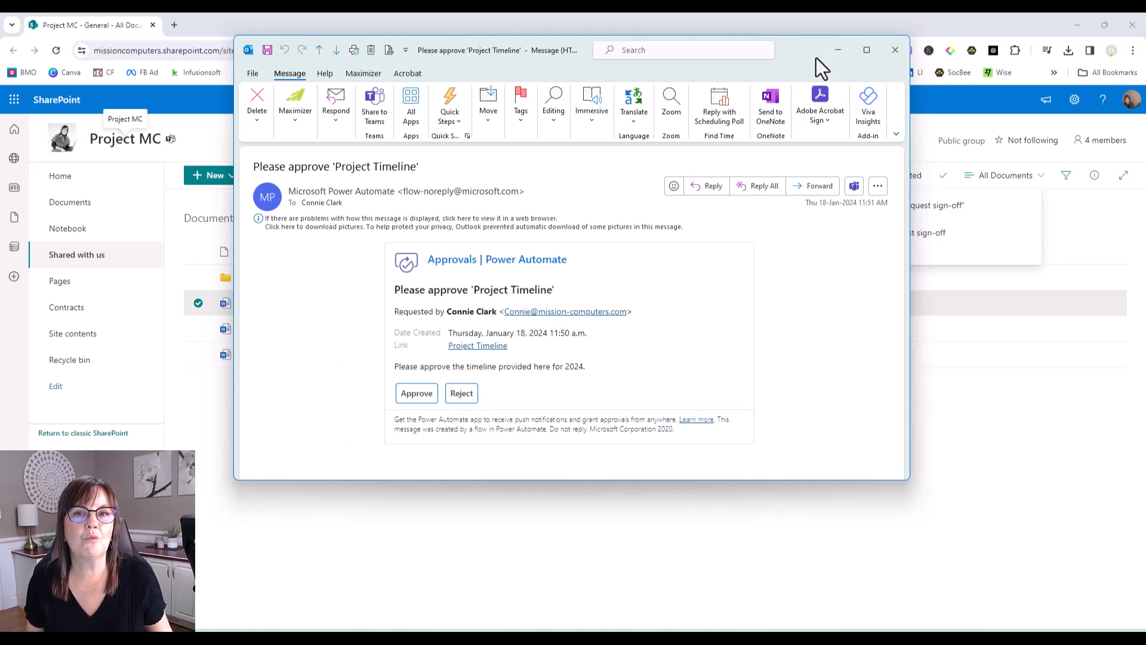
pyautogui.moveTo(705, 258)
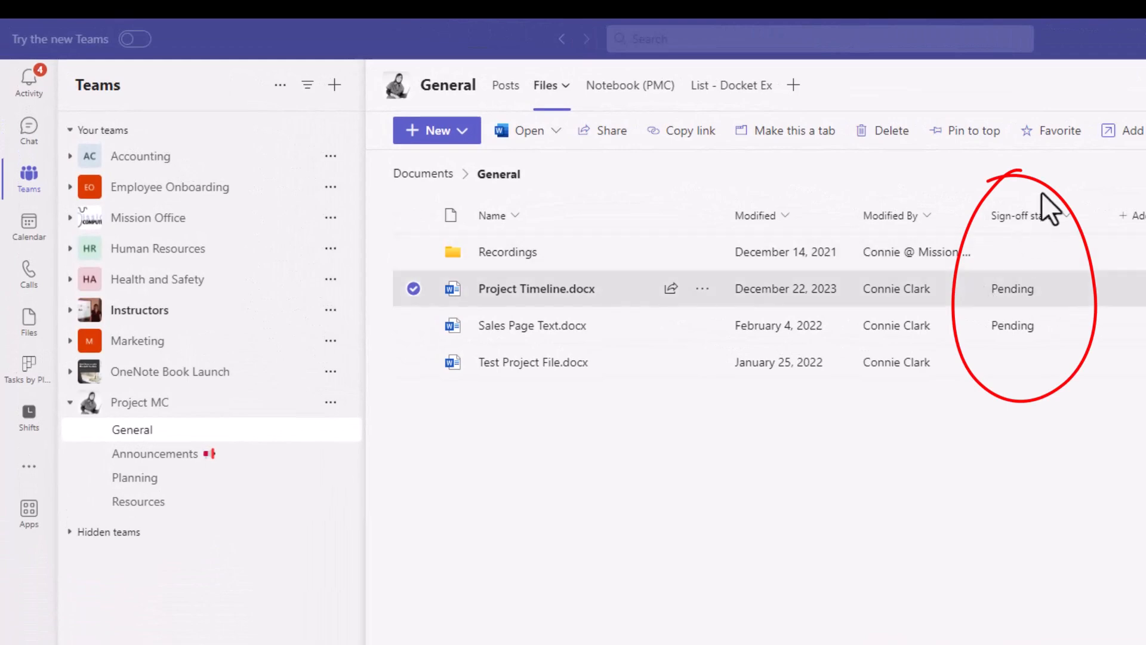
pyautogui.moveTo(1037, 317)
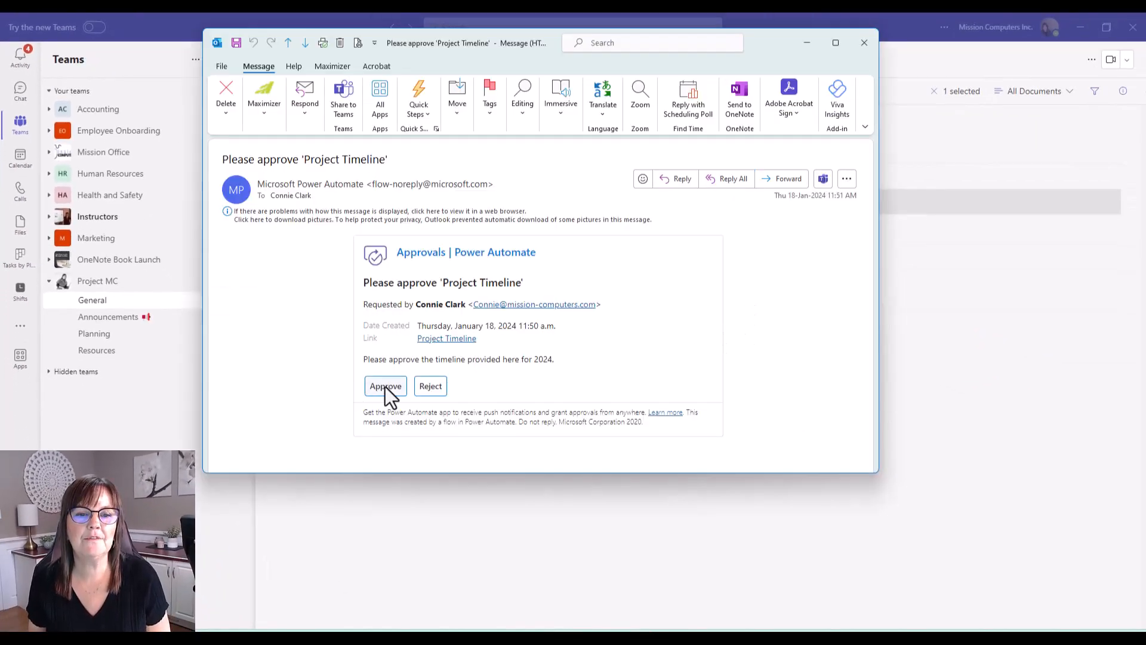
# Approve the Project Timeline request with comment 'Looks great! Thanks for the fantastic work!'.
pyautogui.click(386, 386)
pyautogui.write('Looks great! Thanks for the fantastic work!')
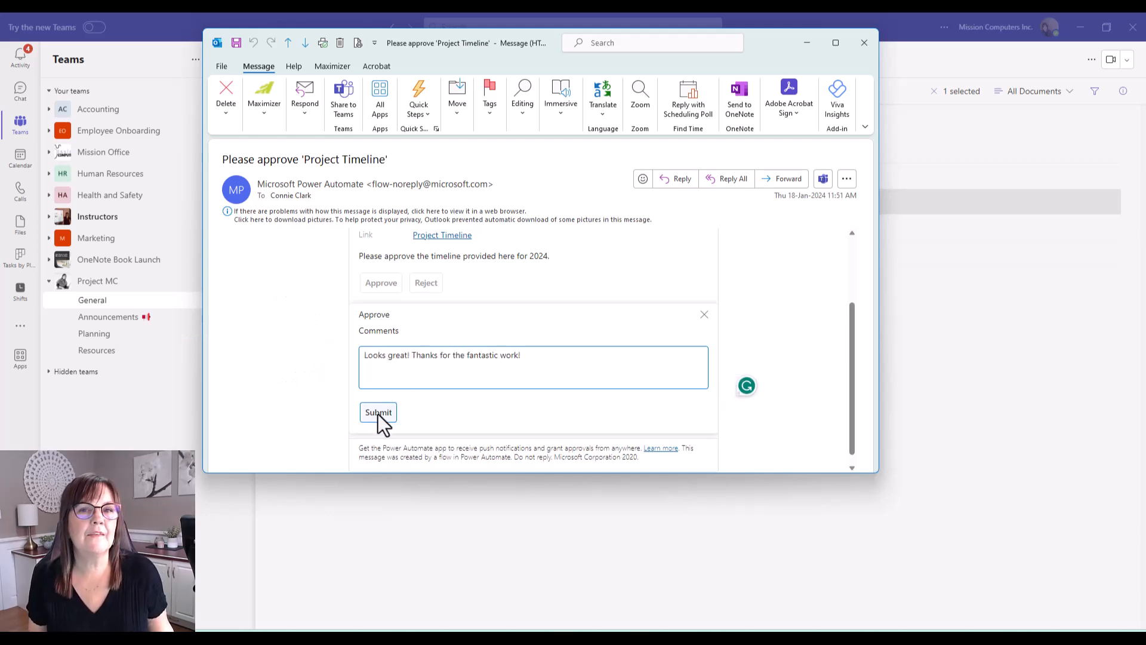
pyautogui.click(378, 412)
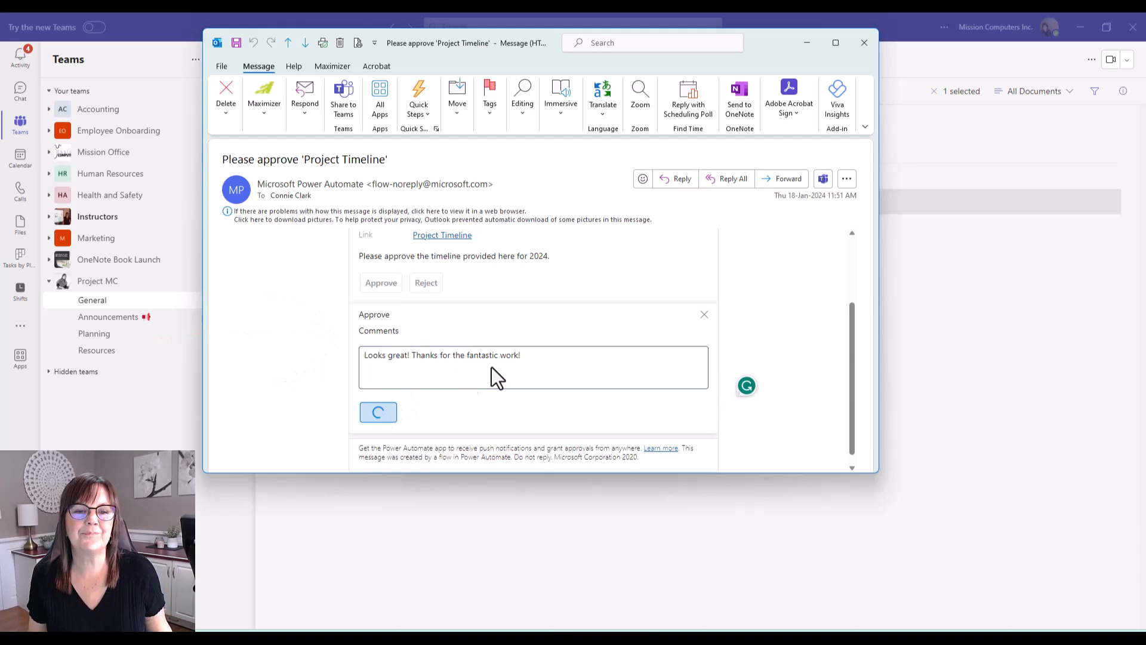
pyautogui.click(379, 412)
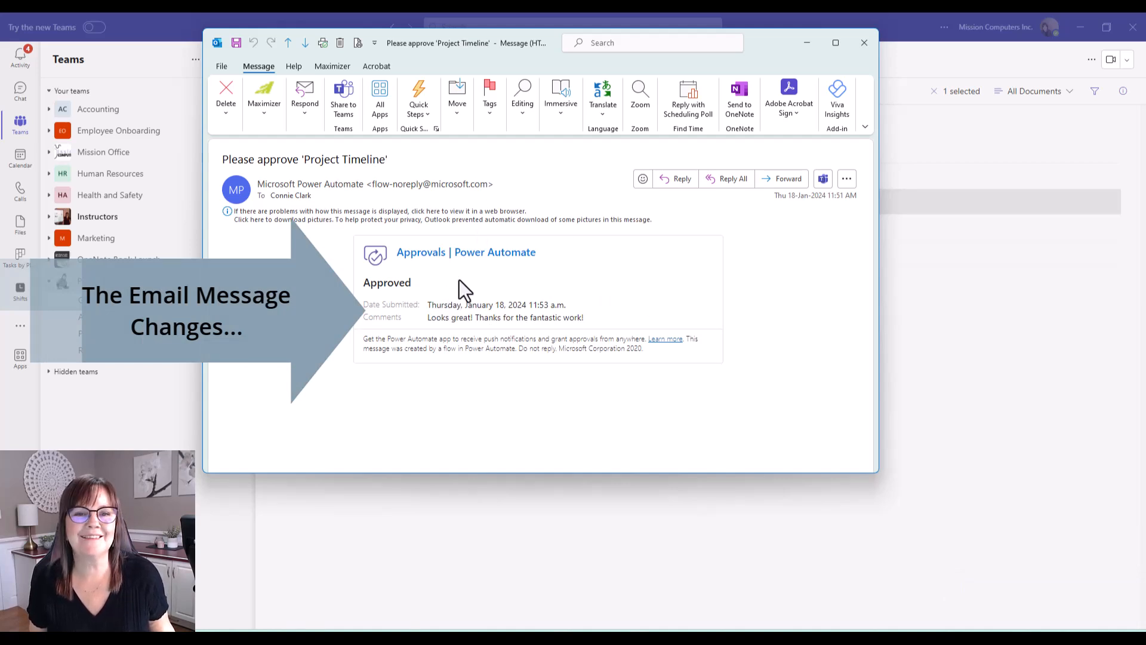
pyautogui.moveTo(574, 261)
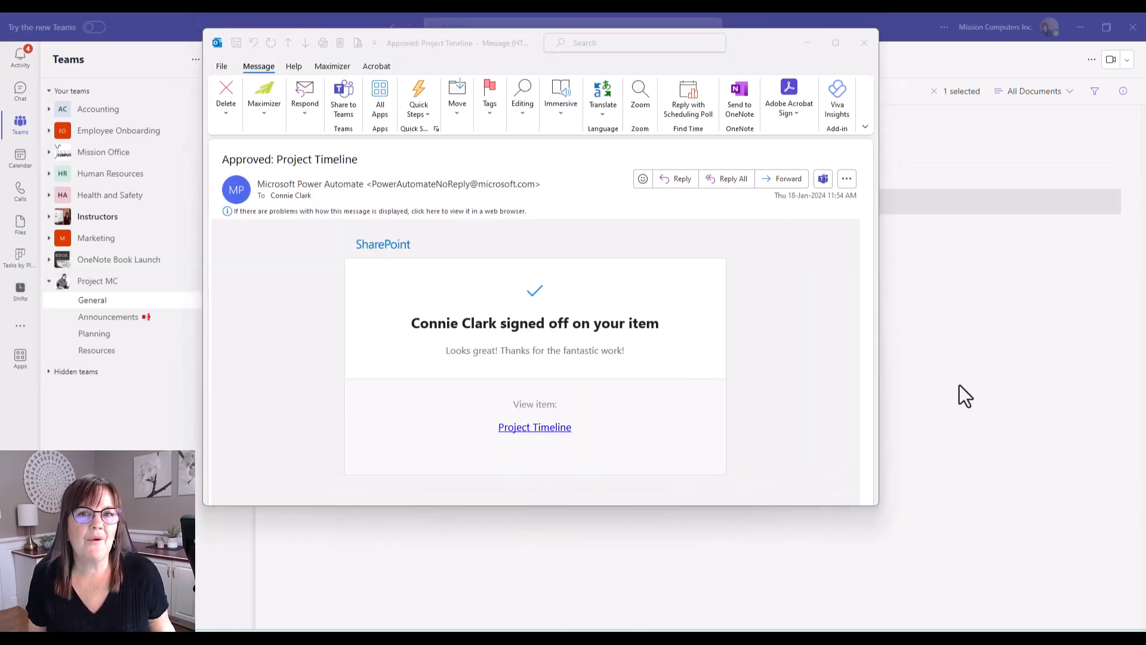
pyautogui.moveTo(844, 417)
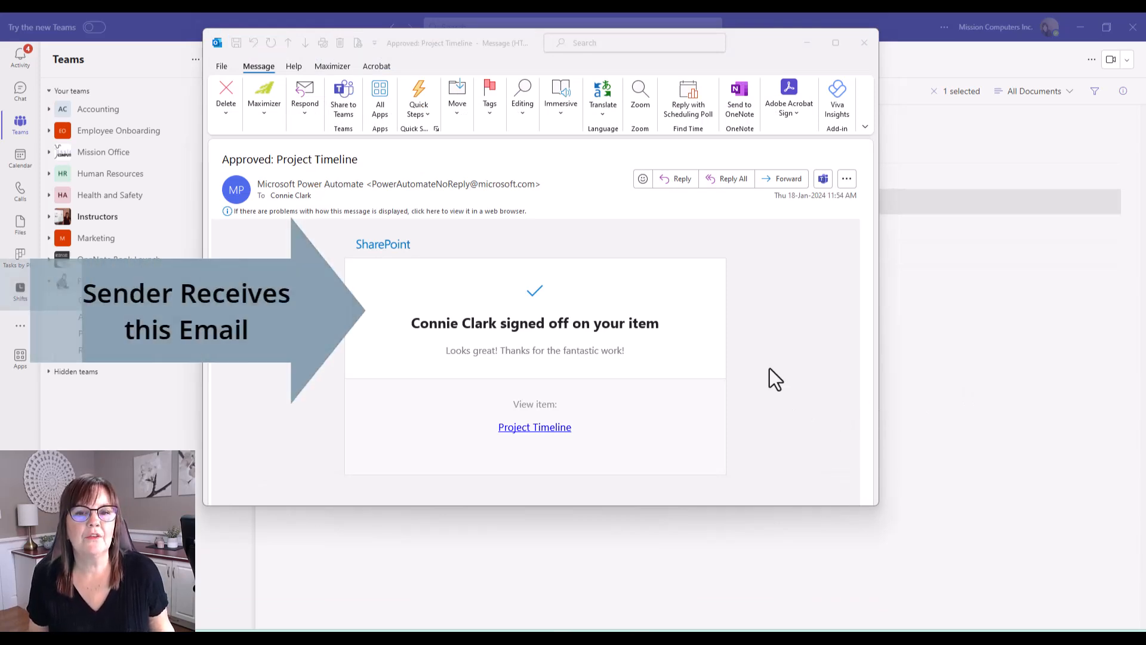
pyautogui.moveTo(736, 405)
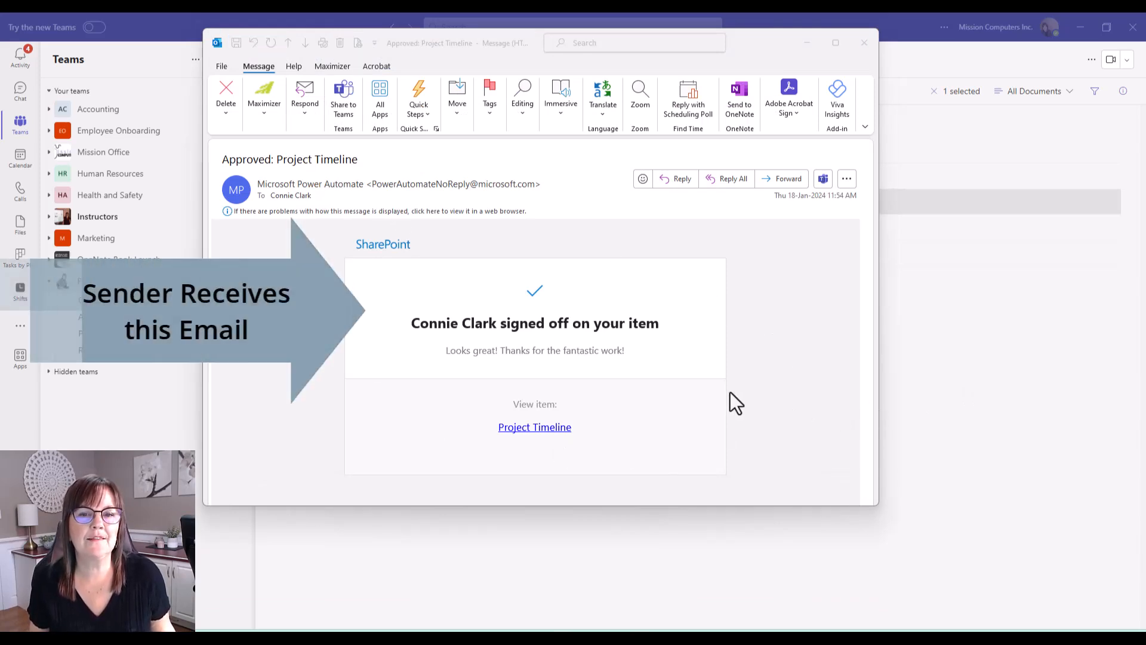
pyautogui.moveTo(555, 434)
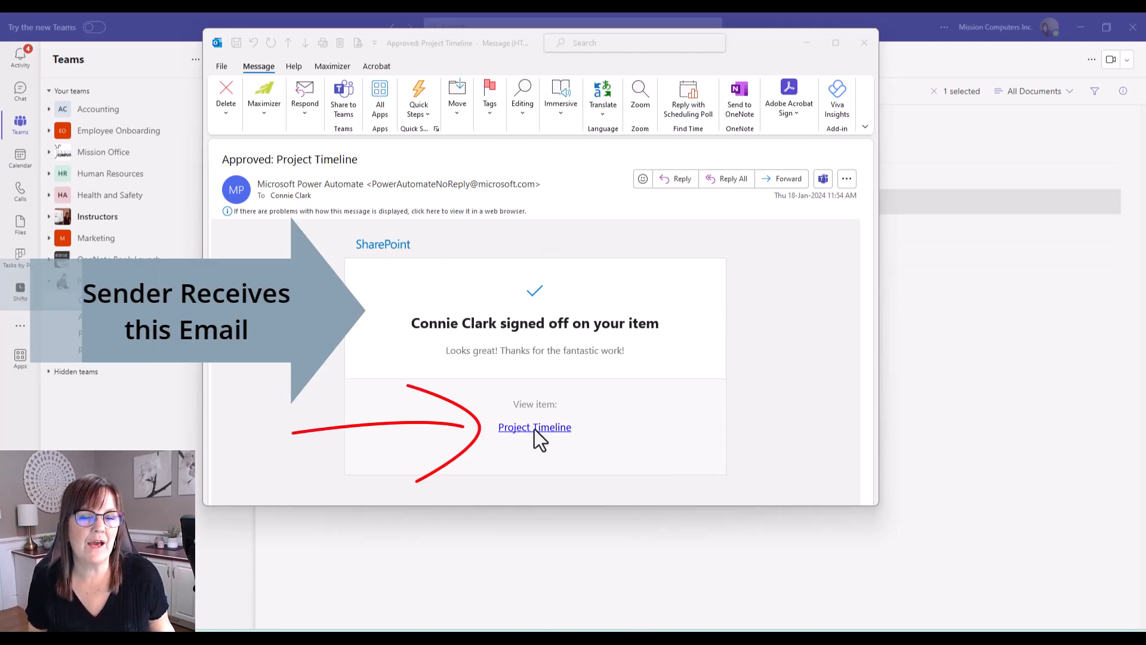
pyautogui.moveTo(549, 445)
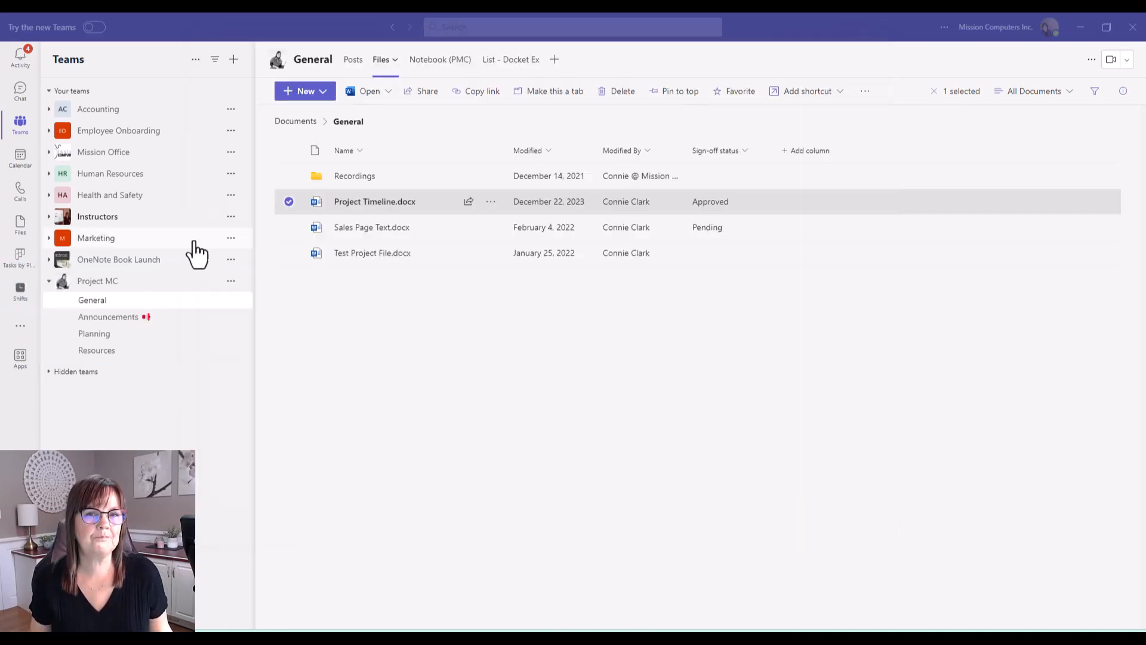
pyautogui.moveTo(96, 237)
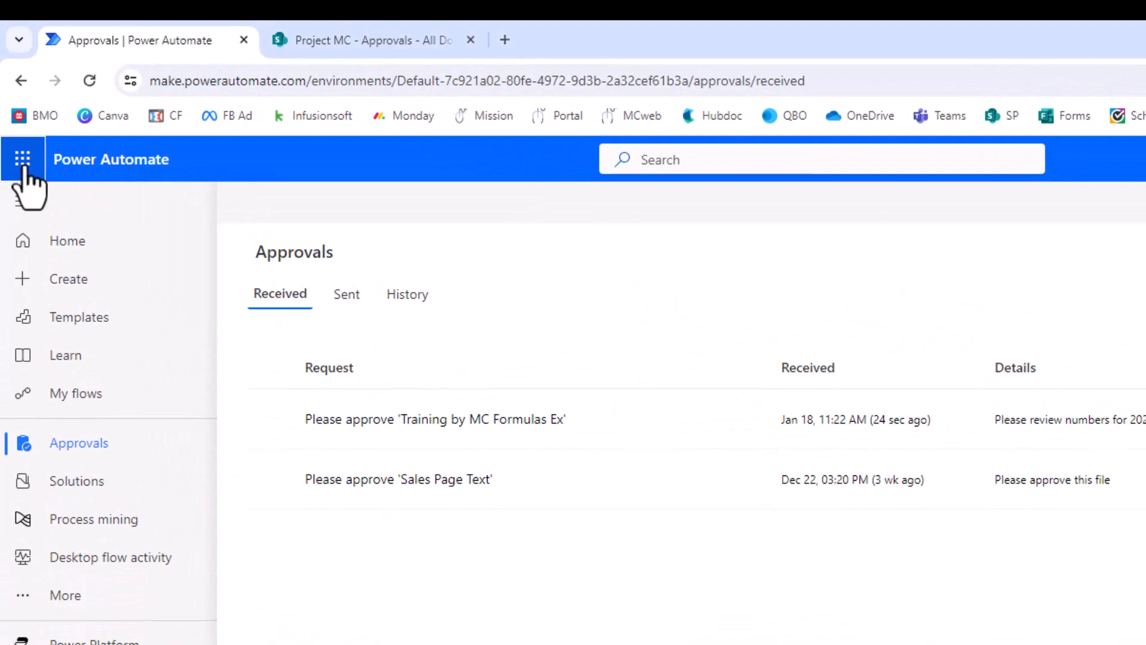
# Refresh the Received approvals list so the Evaluation form request appears.
pyautogui.click(24, 159)
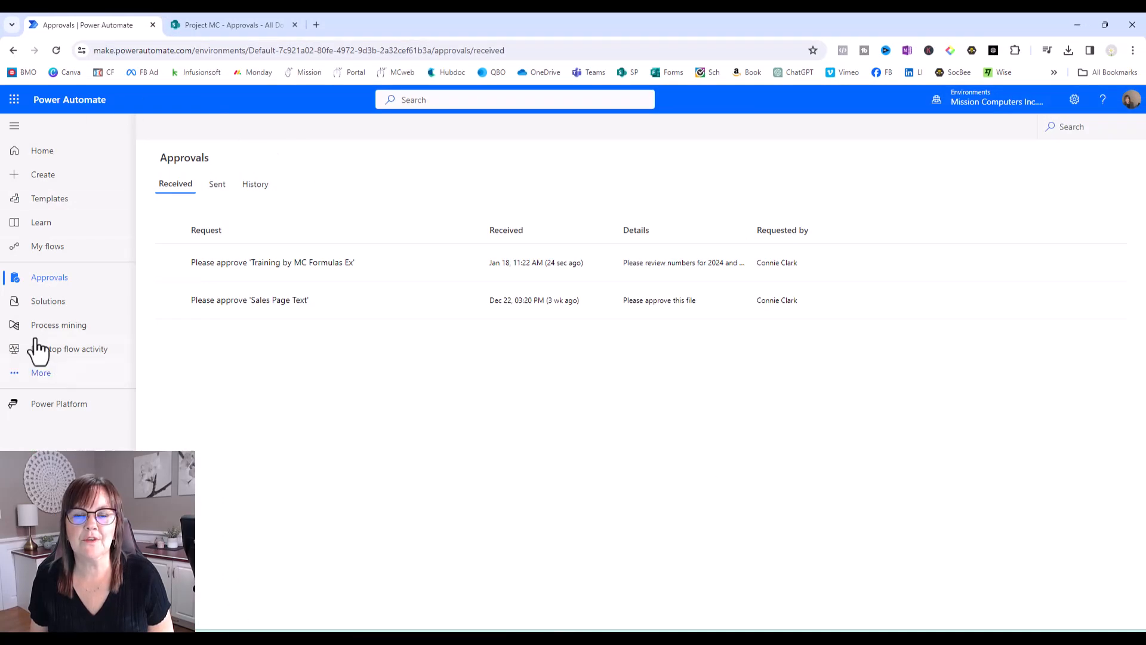
pyautogui.click(42, 151)
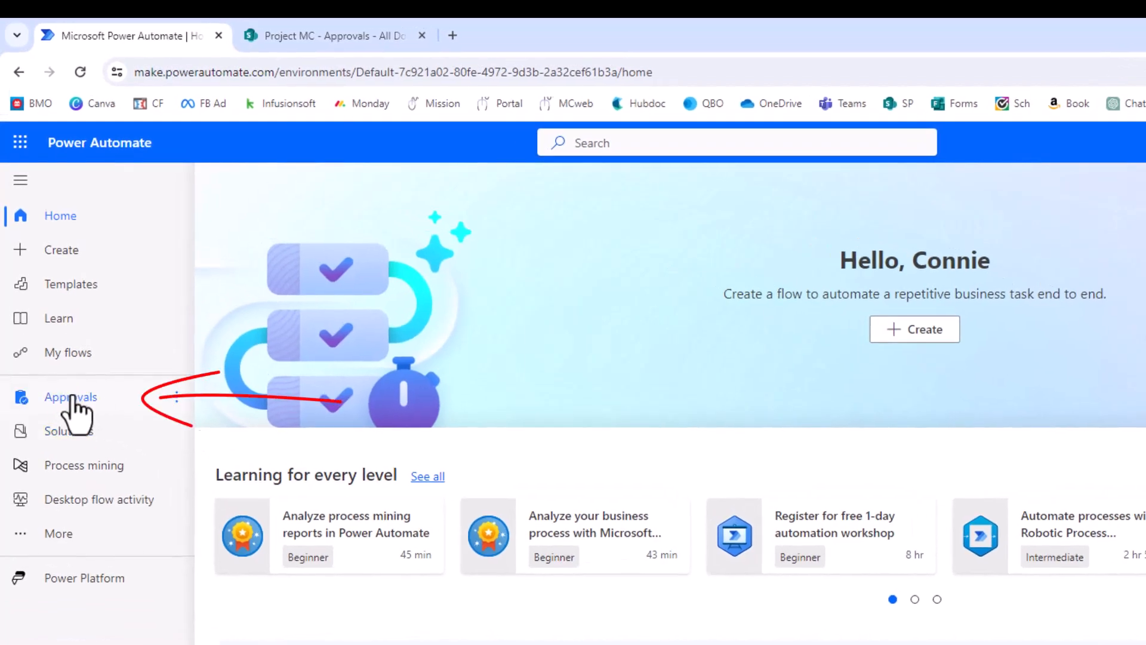
pyautogui.click(70, 397)
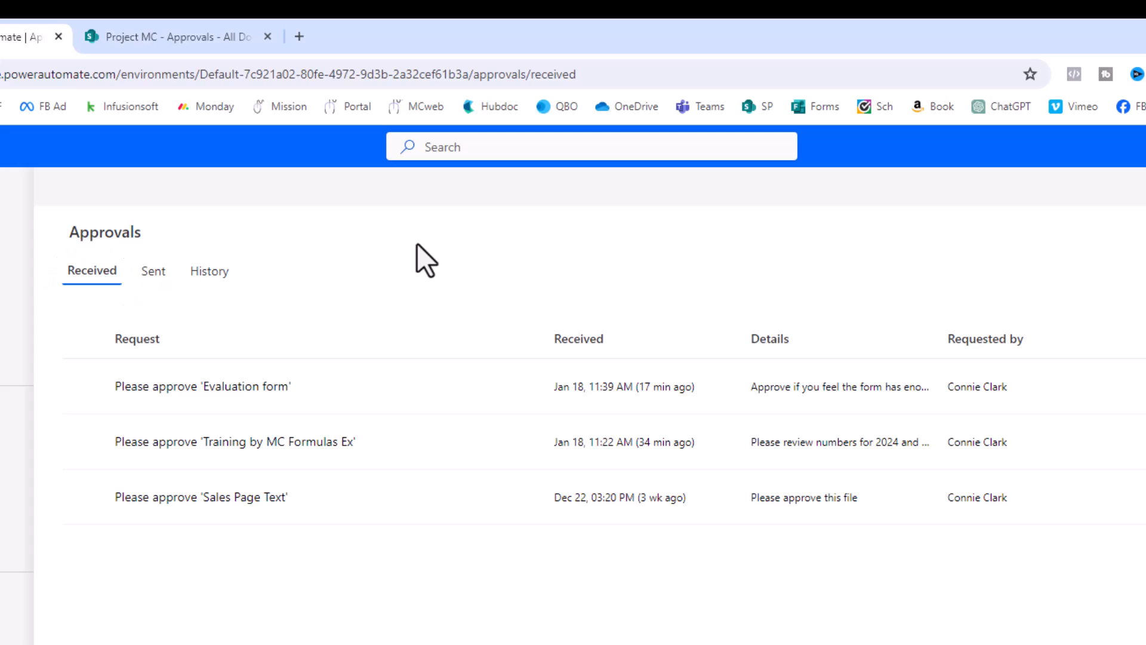
pyautogui.click(153, 271)
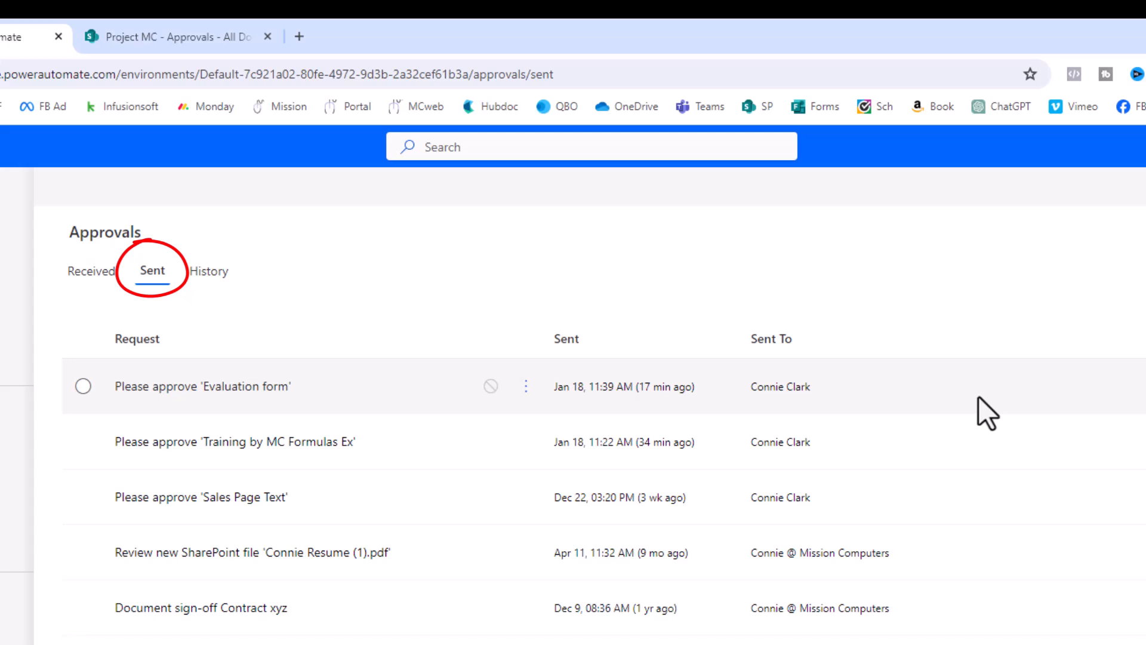
pyautogui.moveTo(789, 321)
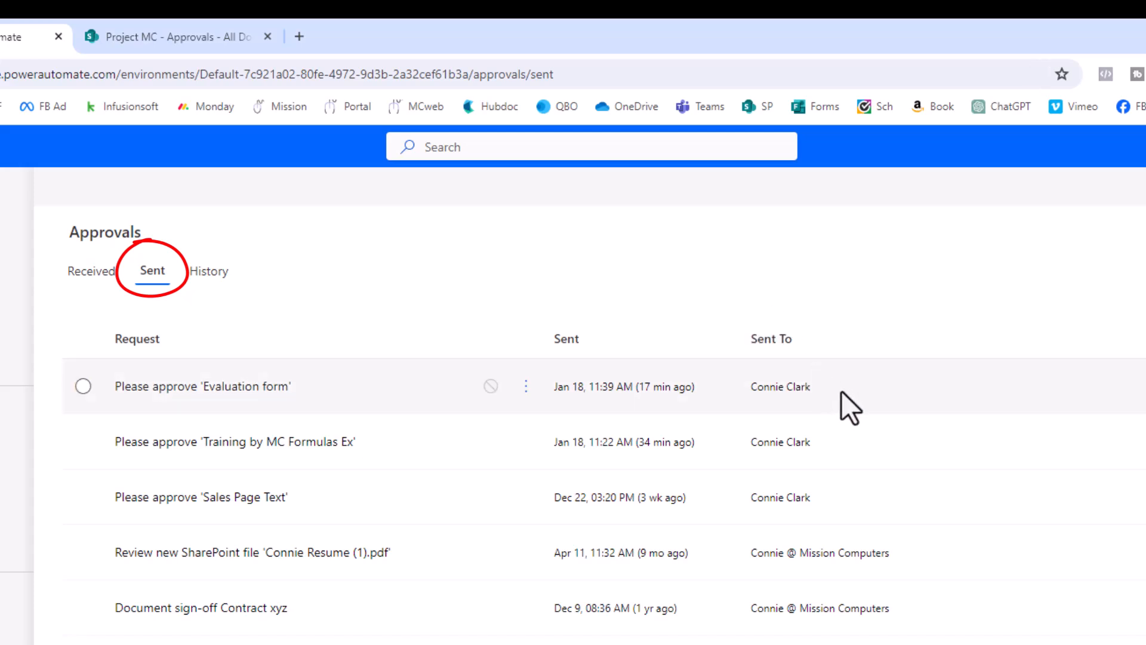
pyautogui.moveTo(857, 422)
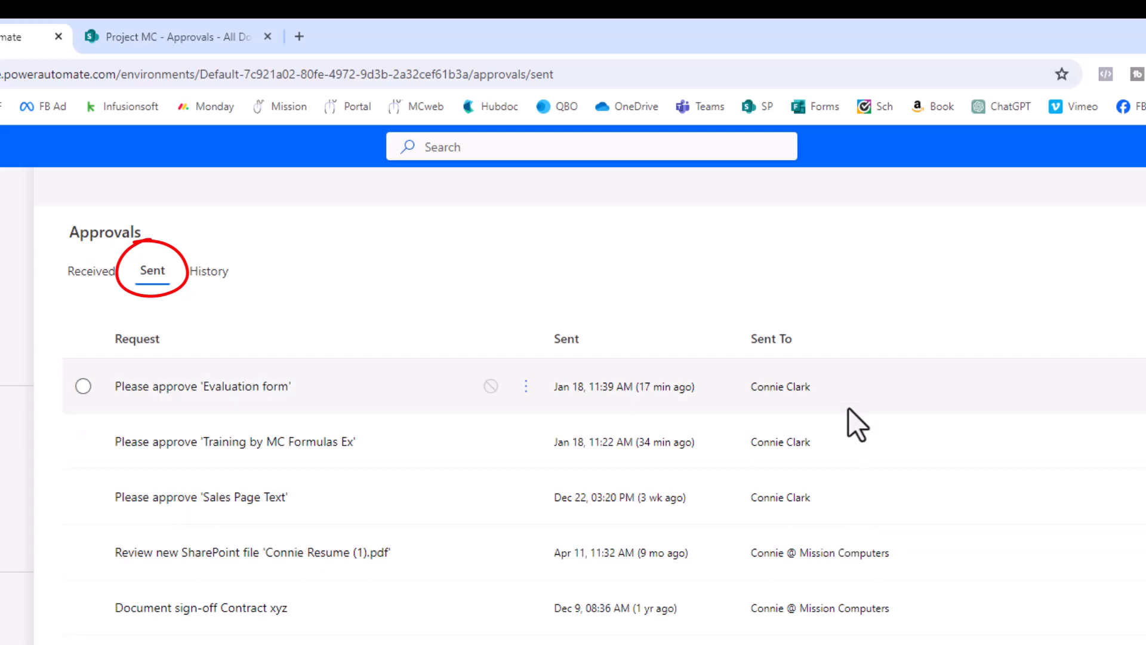
pyautogui.moveTo(837, 403)
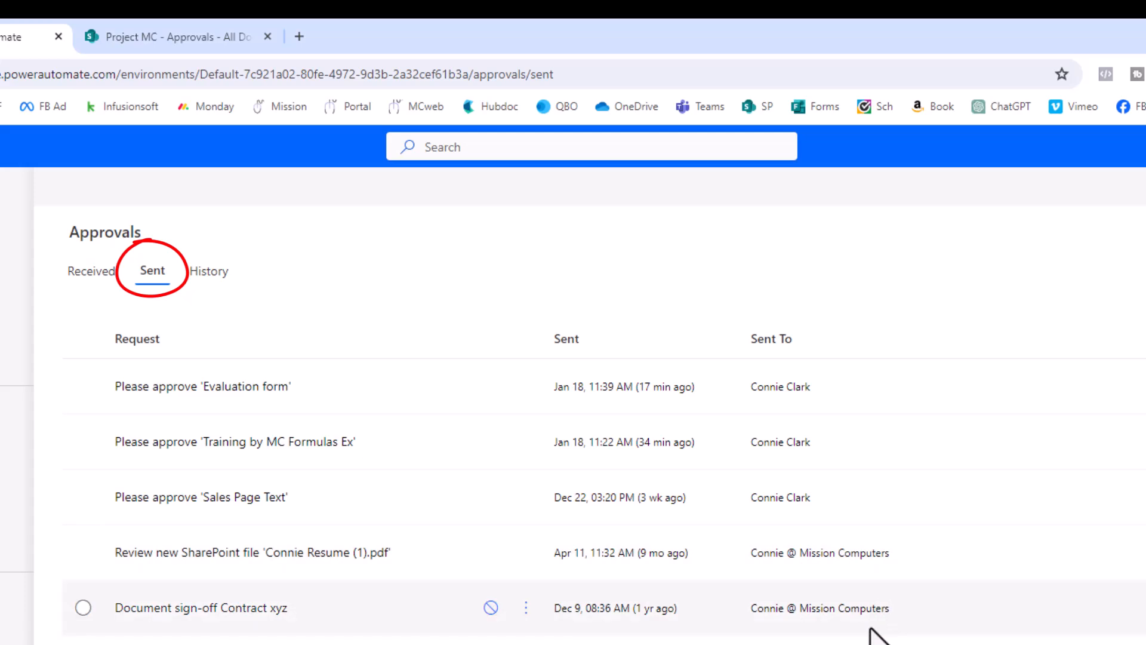
pyautogui.moveTo(909, 624)
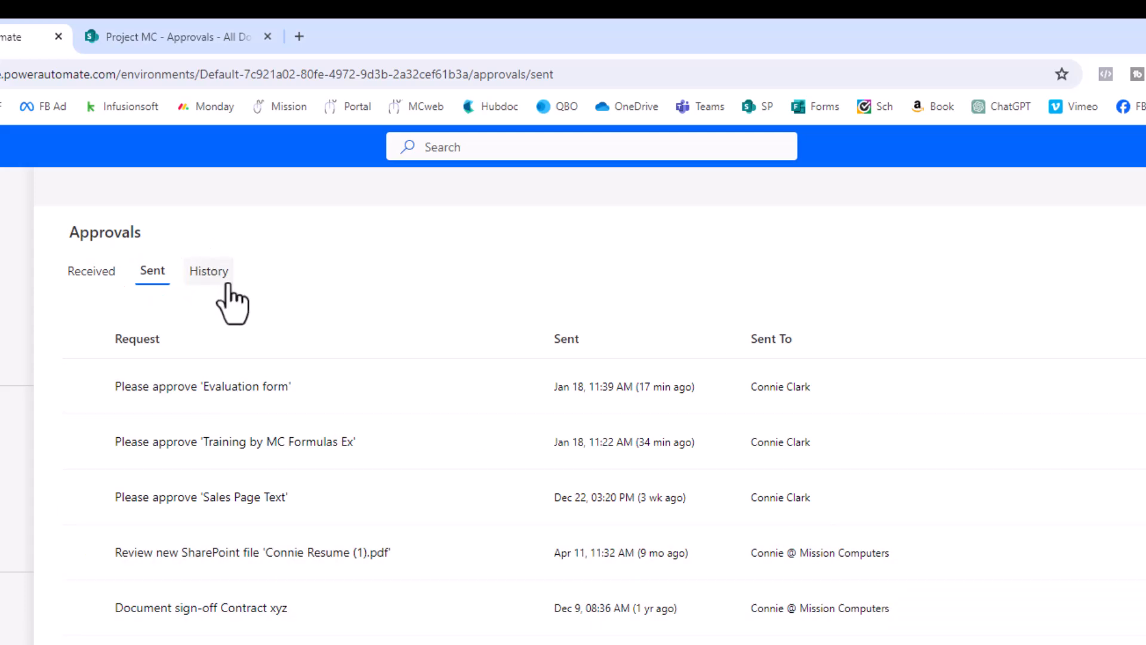
# View the approval History showing Project Timeline marked Approved.
pyautogui.click(208, 271)
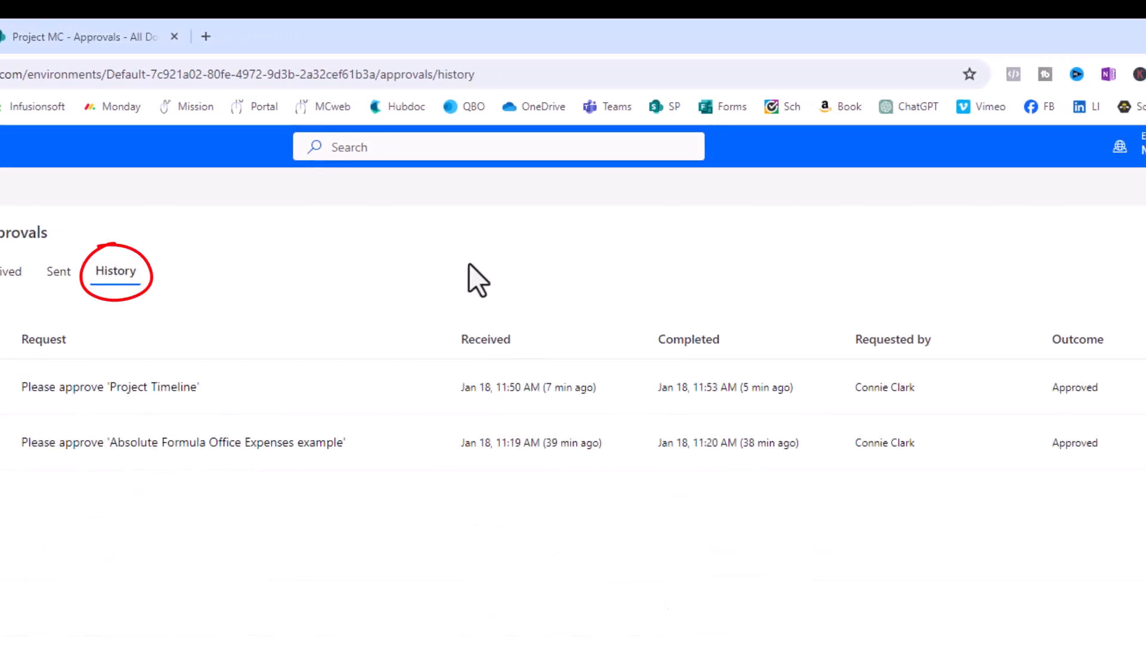
pyautogui.moveTo(571, 292)
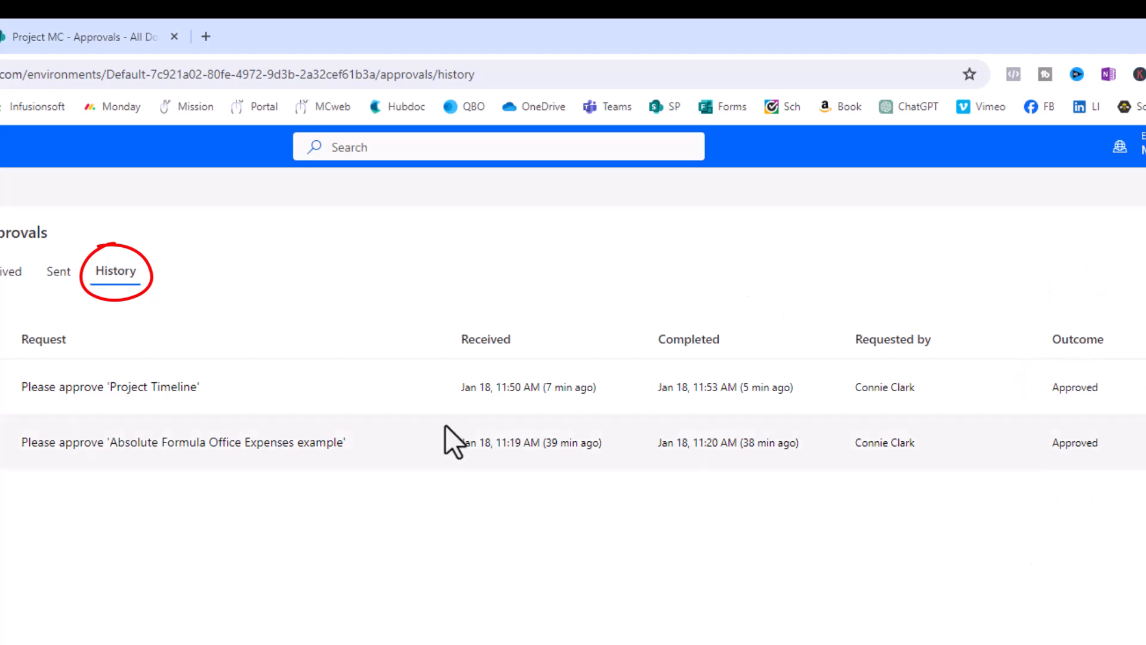
pyautogui.moveTo(929, 533)
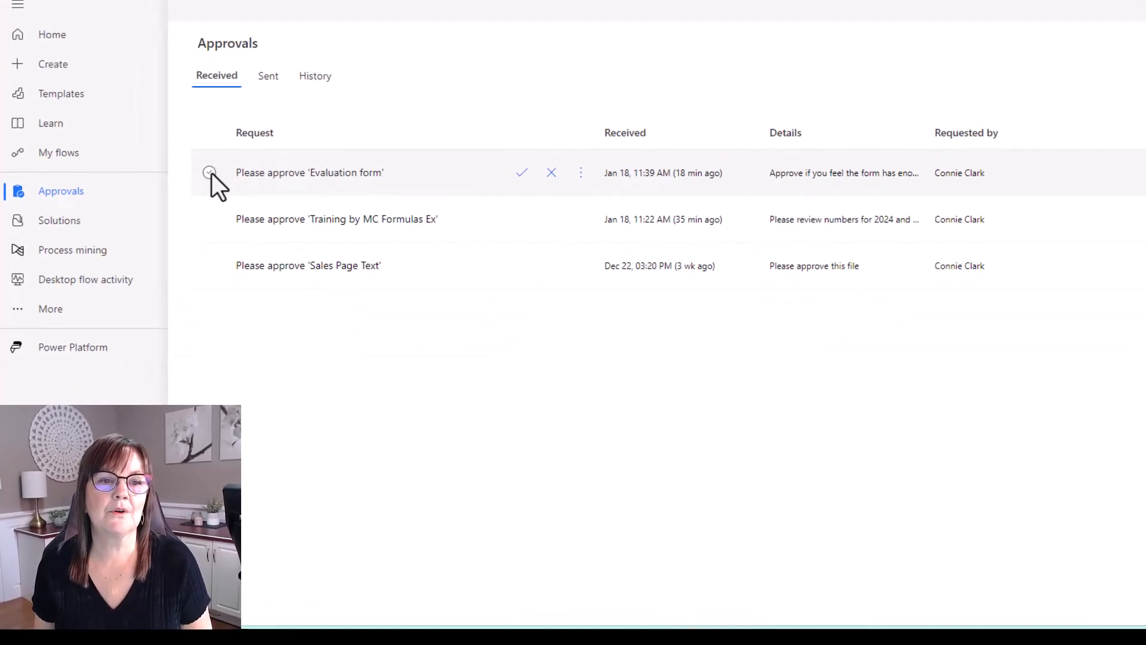
# Select the pending 'Please approve Evaluation form' request for response.
pyautogui.click(210, 172)
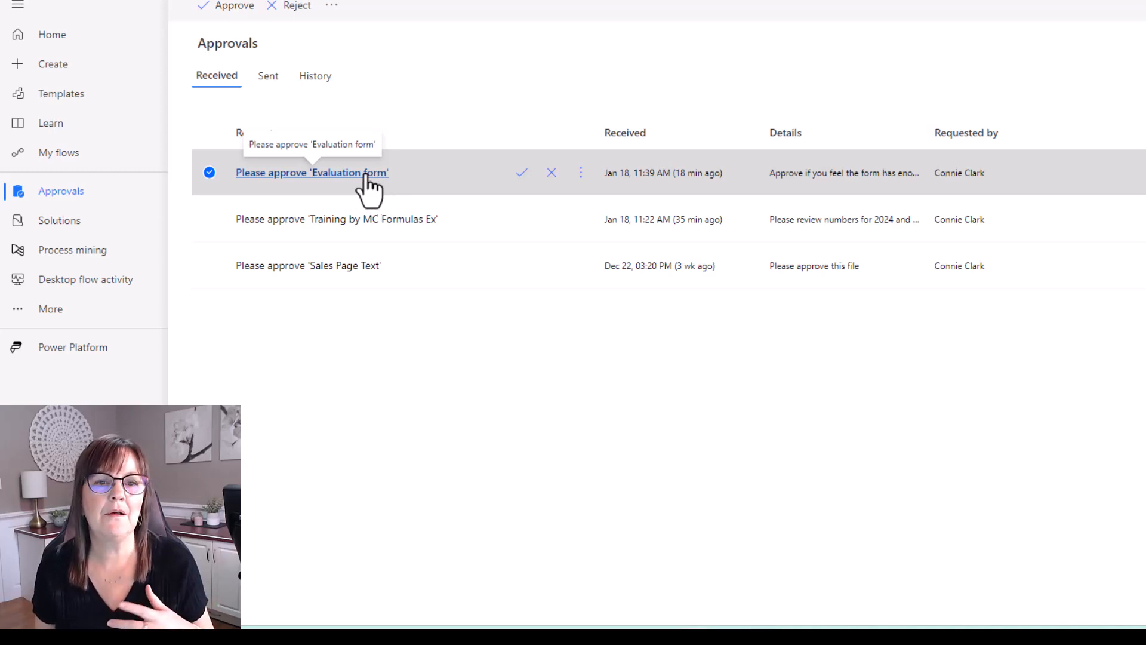
pyautogui.moveTo(355, 192)
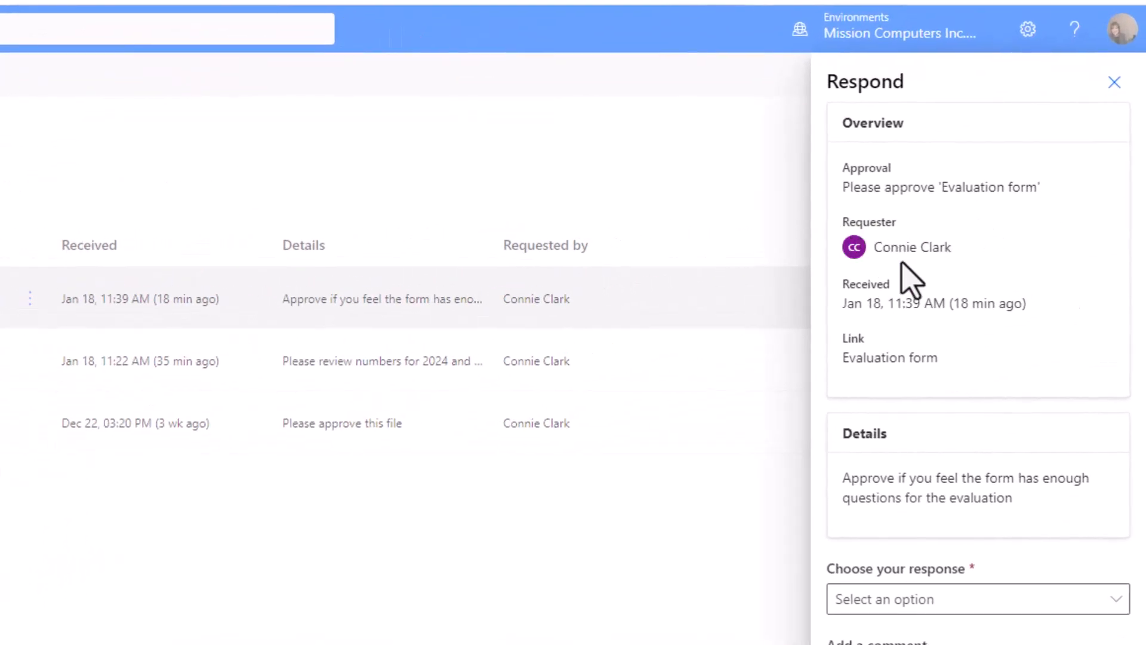
pyautogui.moveTo(1054, 325)
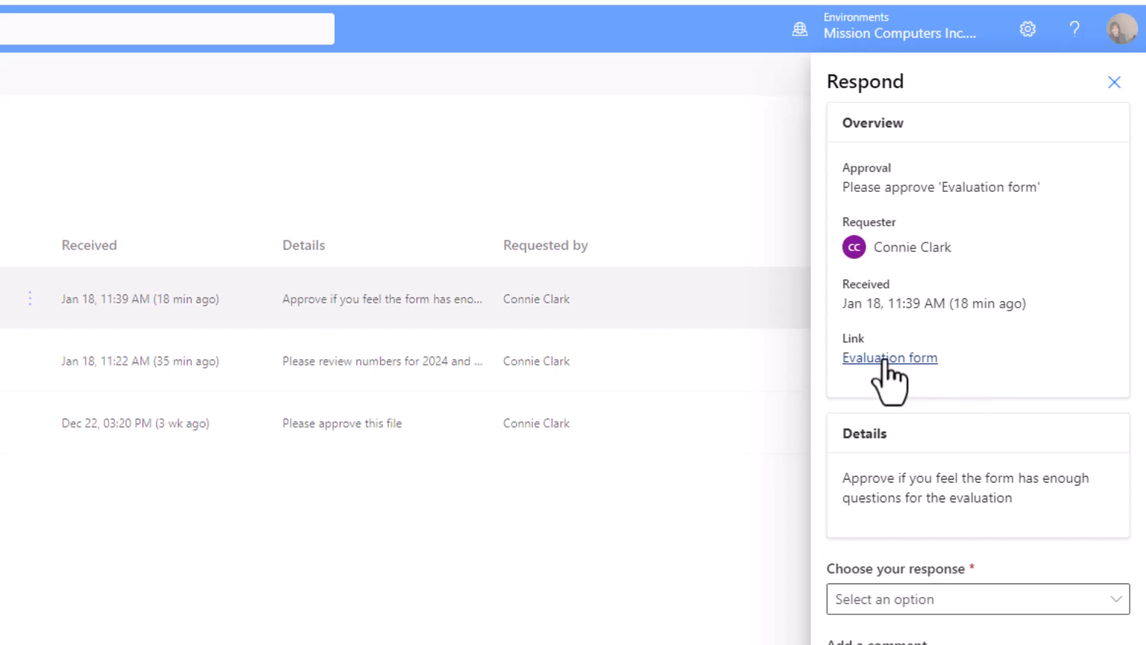
pyautogui.moveTo(889, 372)
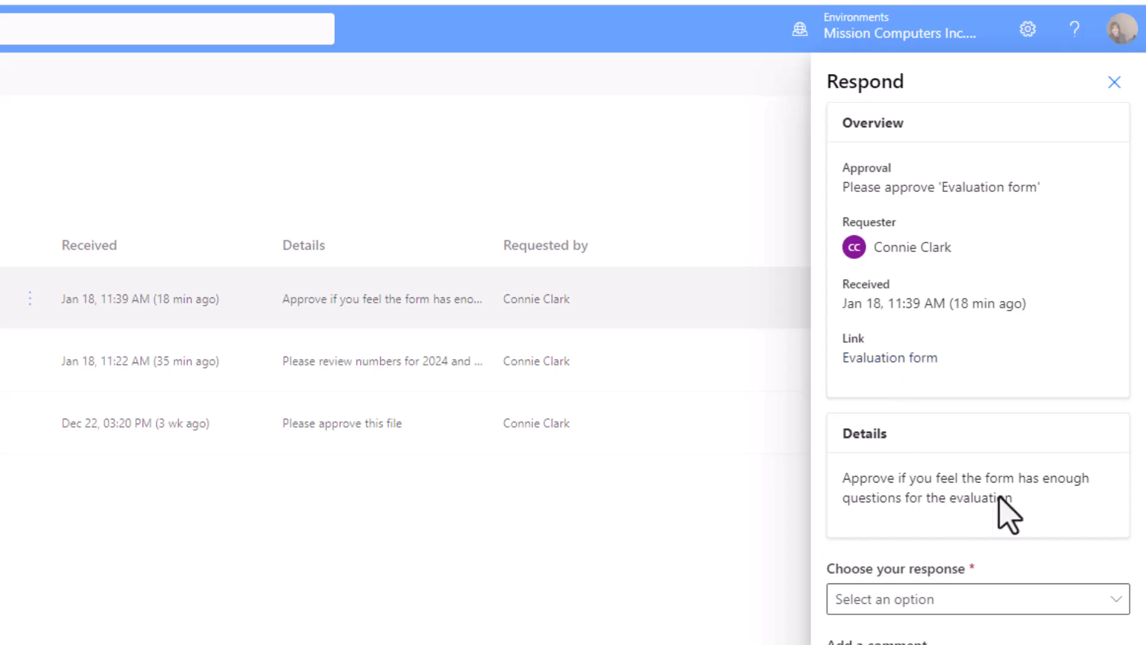
pyautogui.moveTo(1030, 509)
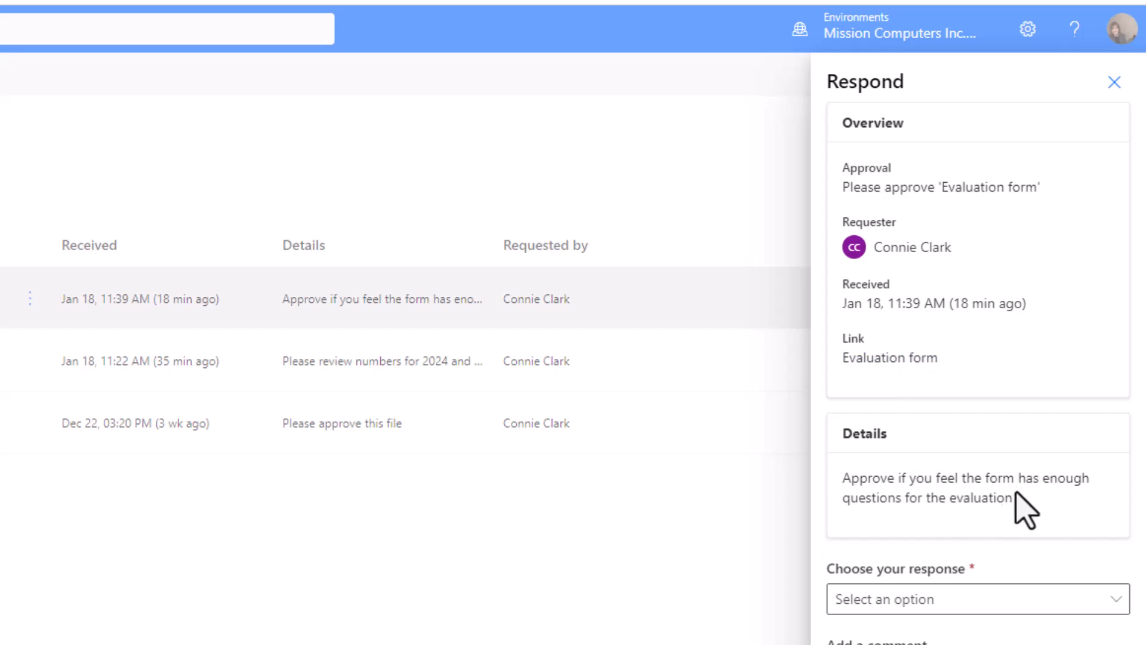
pyautogui.moveTo(995, 445)
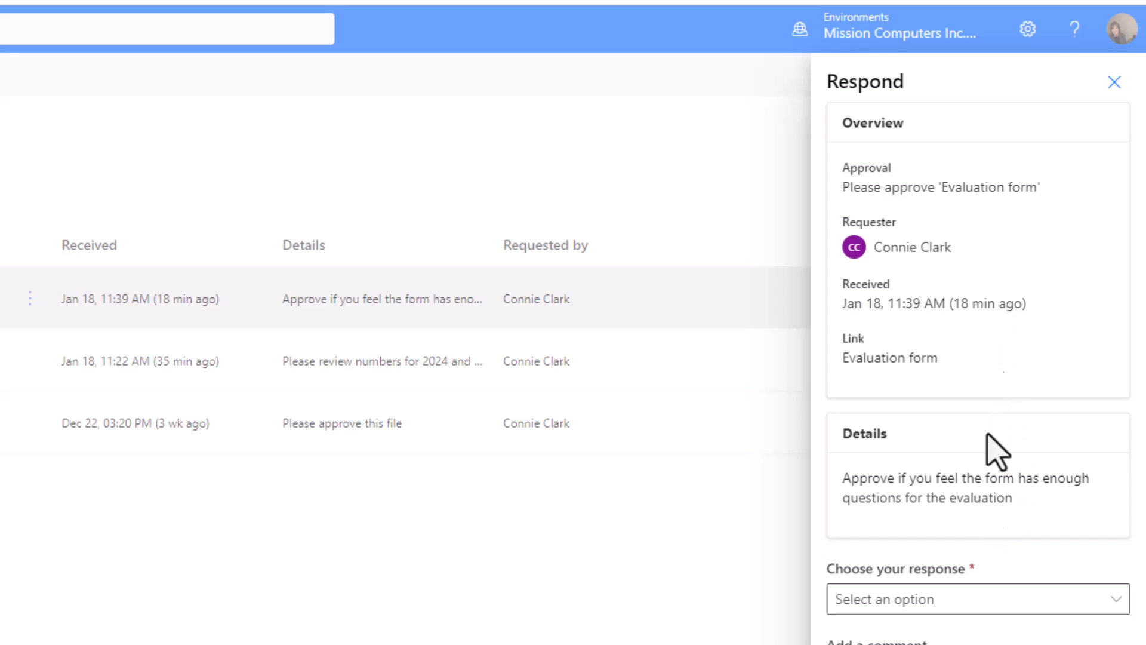
pyautogui.moveTo(966, 472)
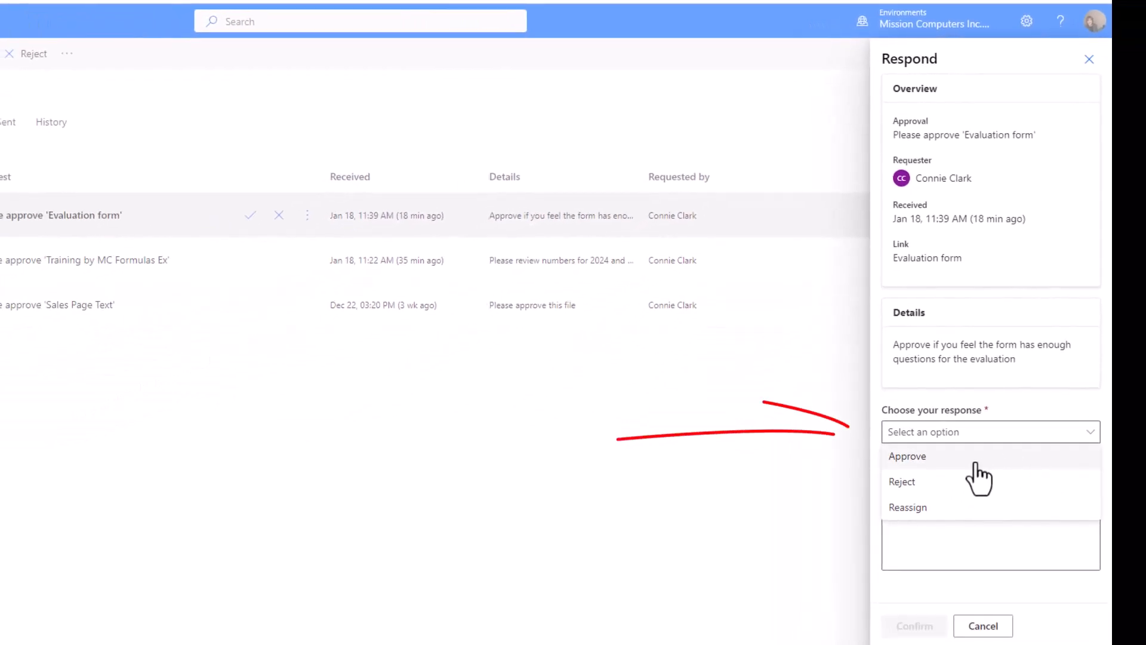
pyautogui.moveTo(962, 524)
pyautogui.write('Need')
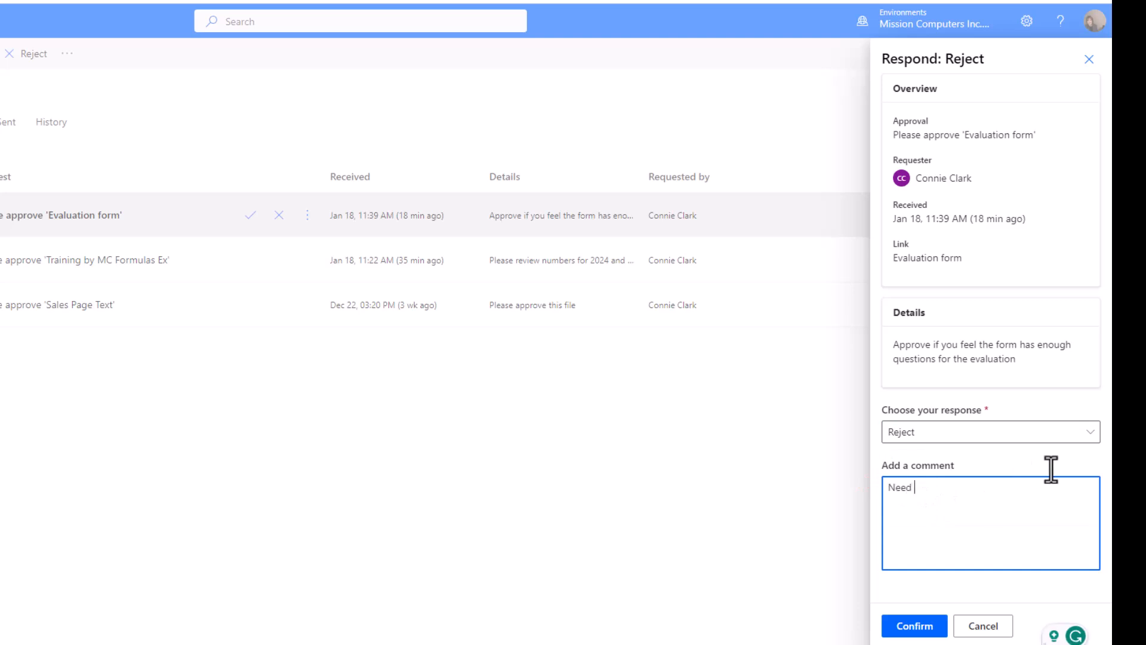
# Reject the Evaluation form request with the comment 'Need more questions.'.
pyautogui.write('more questions.')
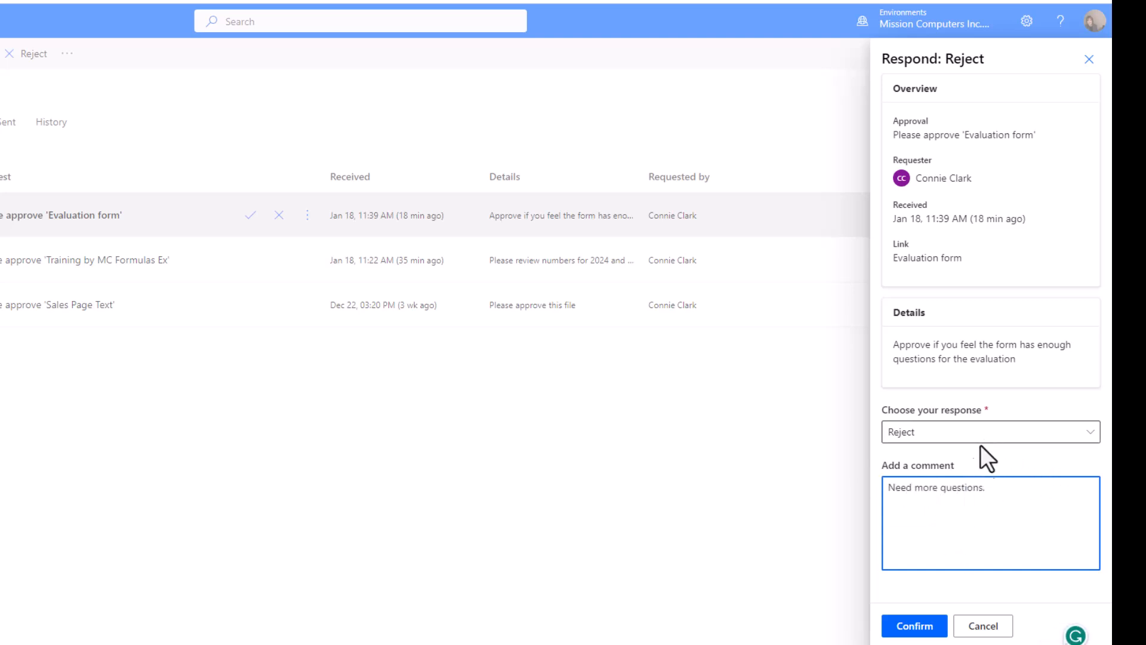
pyautogui.moveTo(1013, 495)
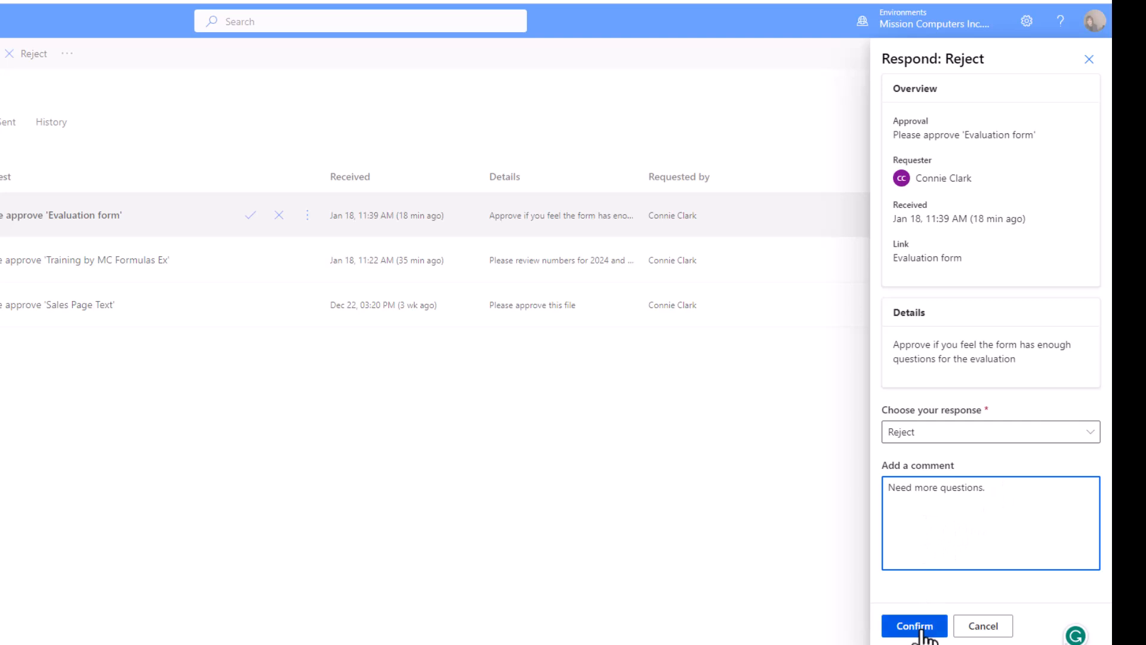
pyautogui.click(913, 626)
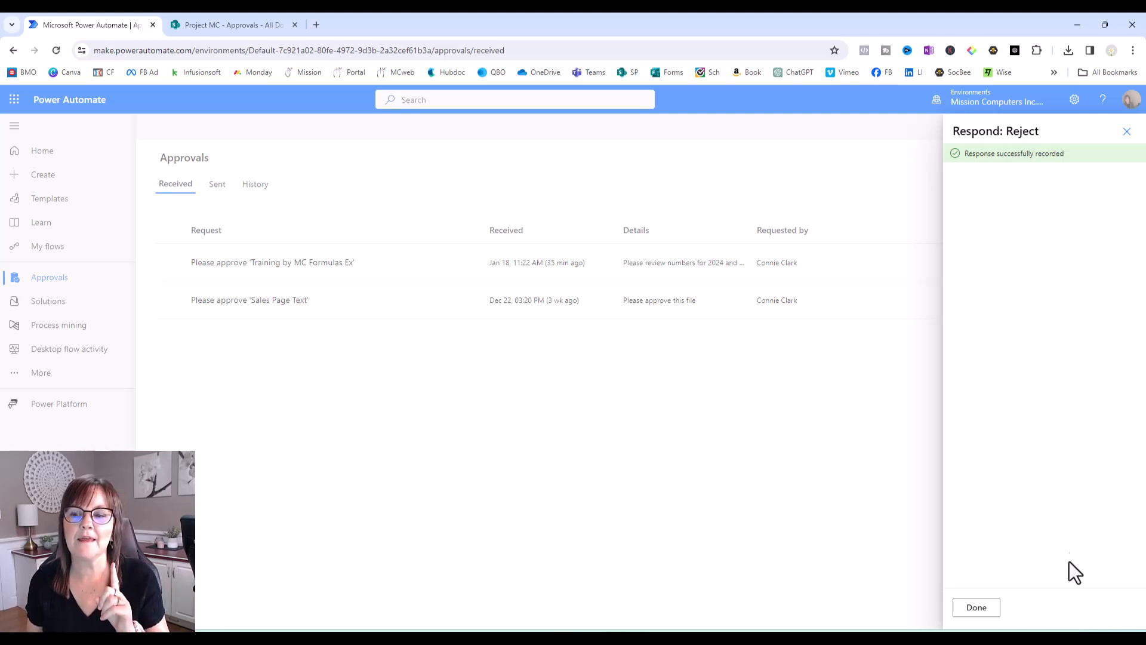
pyautogui.moveTo(472, 324)
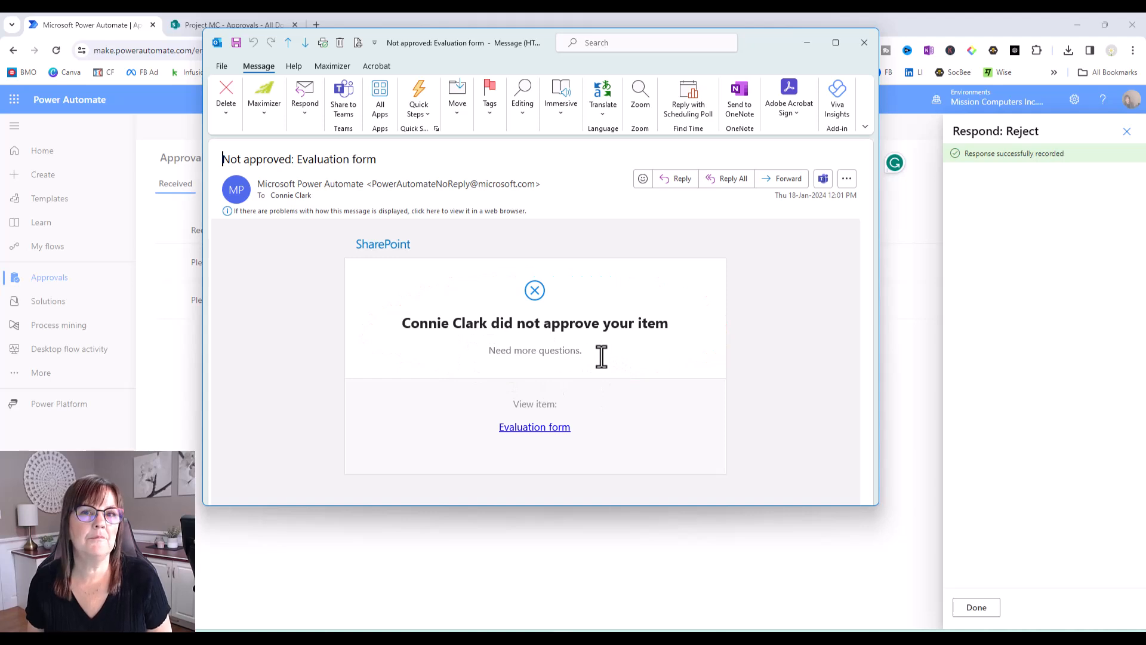
pyautogui.click(864, 43)
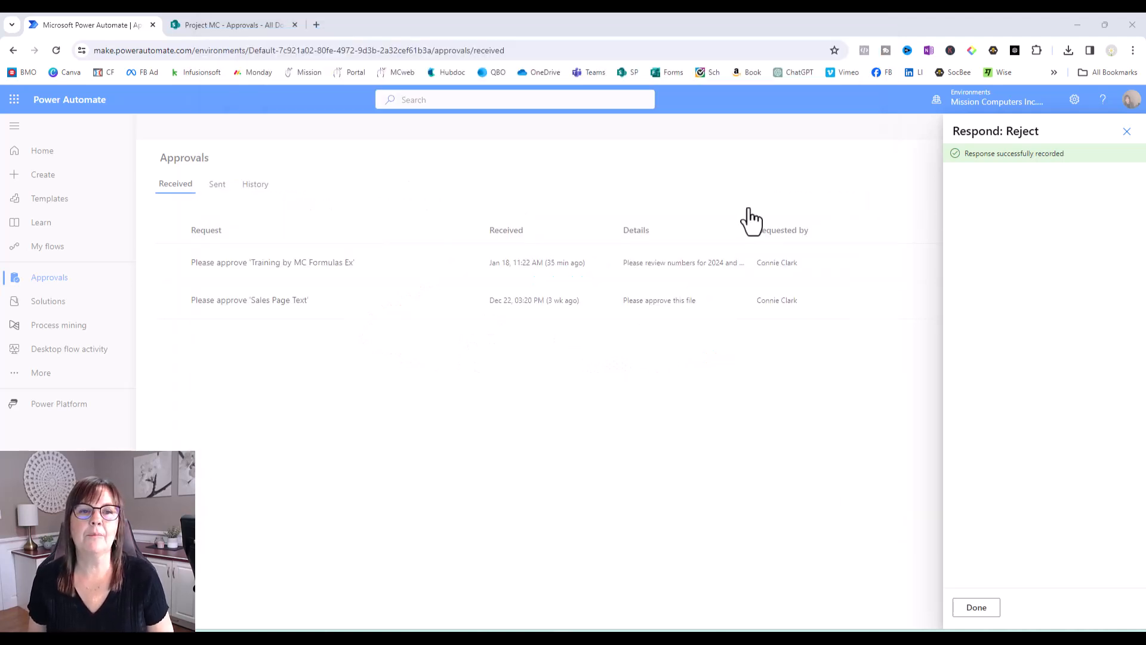
pyautogui.moveTo(943, 241)
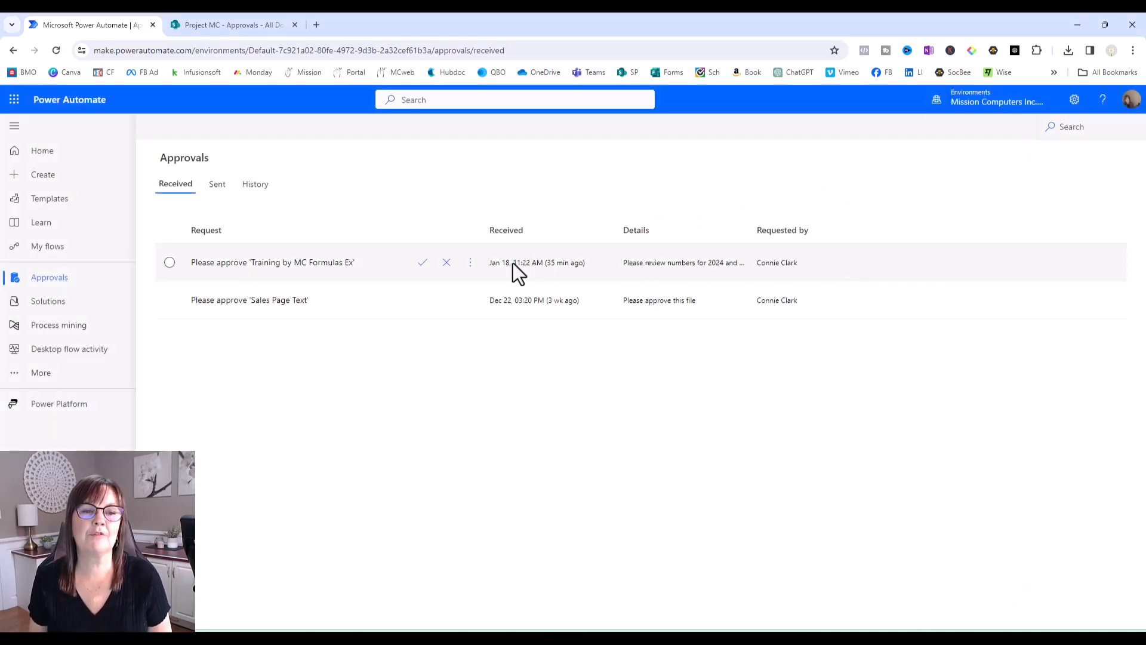
# Review the History list showing Evaluation form Rejected and Project Timeline Approved.
pyautogui.click(254, 183)
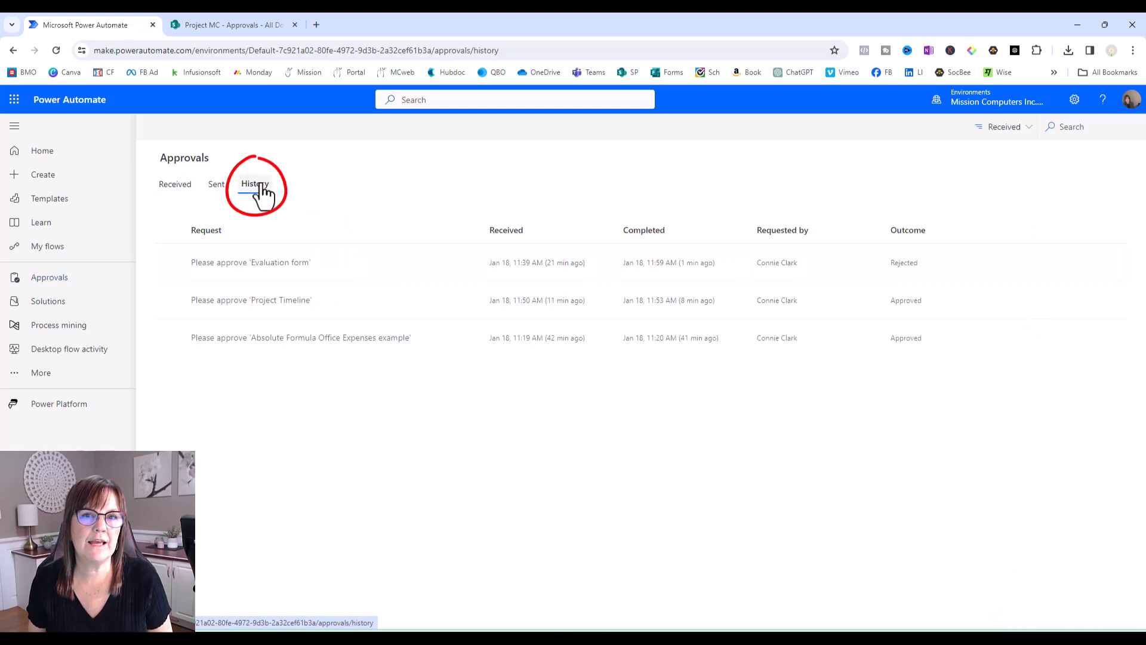